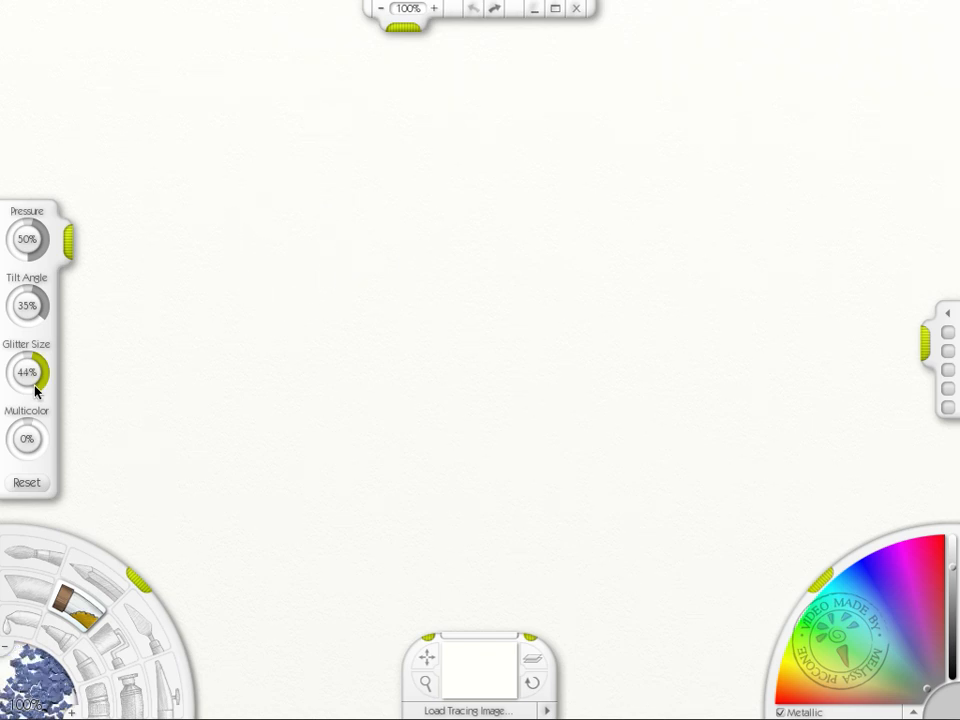
# Step: Paint the canvas with 16% size glitter and export it as the image smallglitter
pyautogui.moveTo(45, 360); pyautogui.dragTo(27, 385)
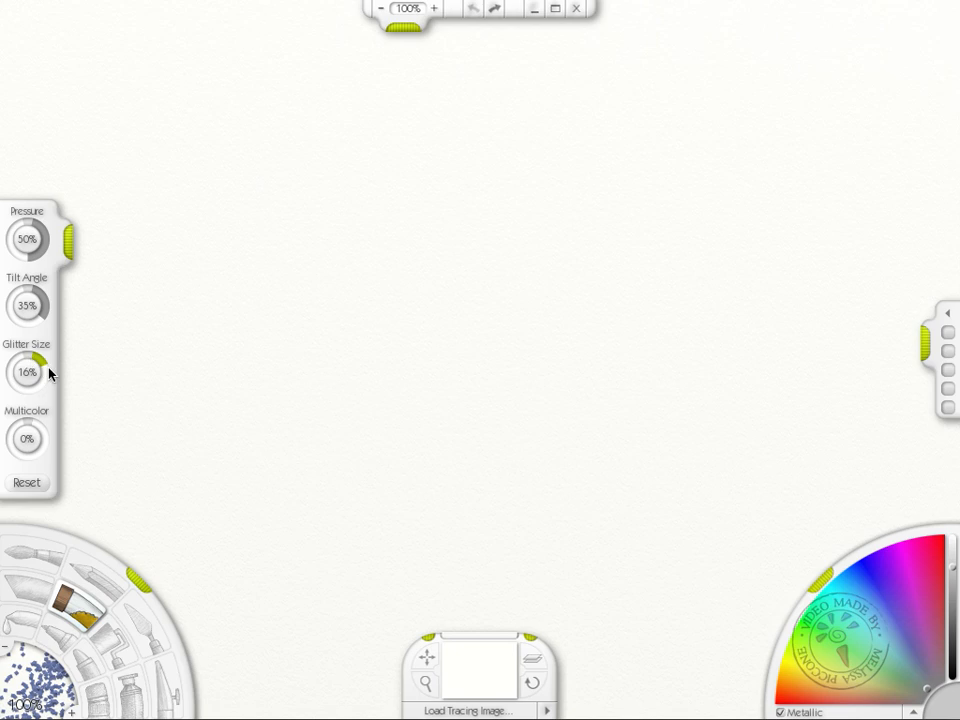
pyautogui.moveTo(58, 578)
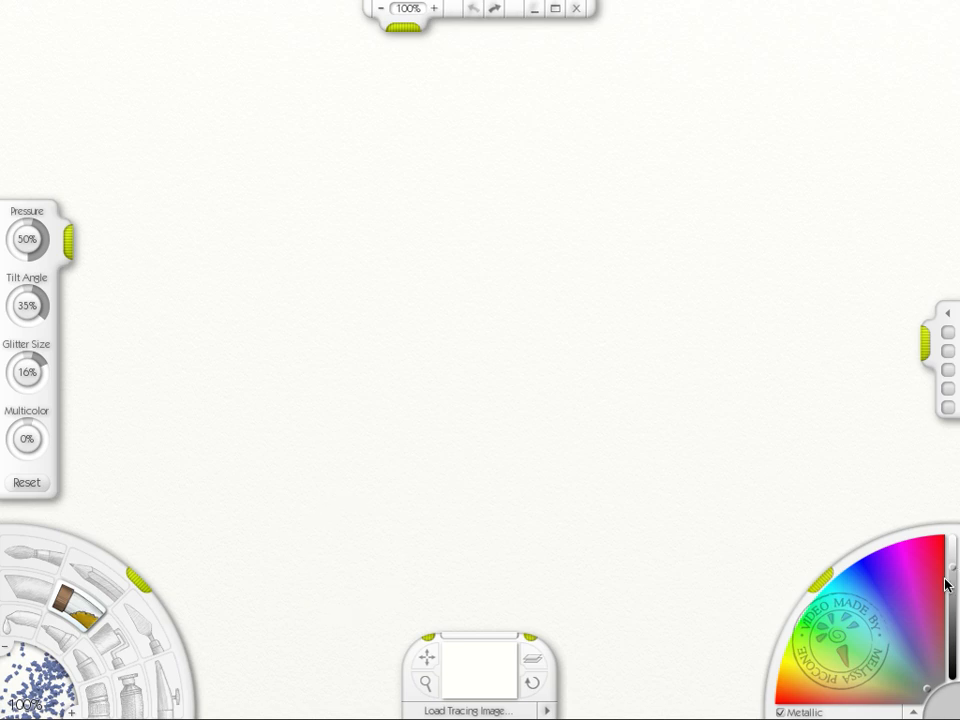
pyautogui.moveTo(949, 704)
pyautogui.write('smallgl')
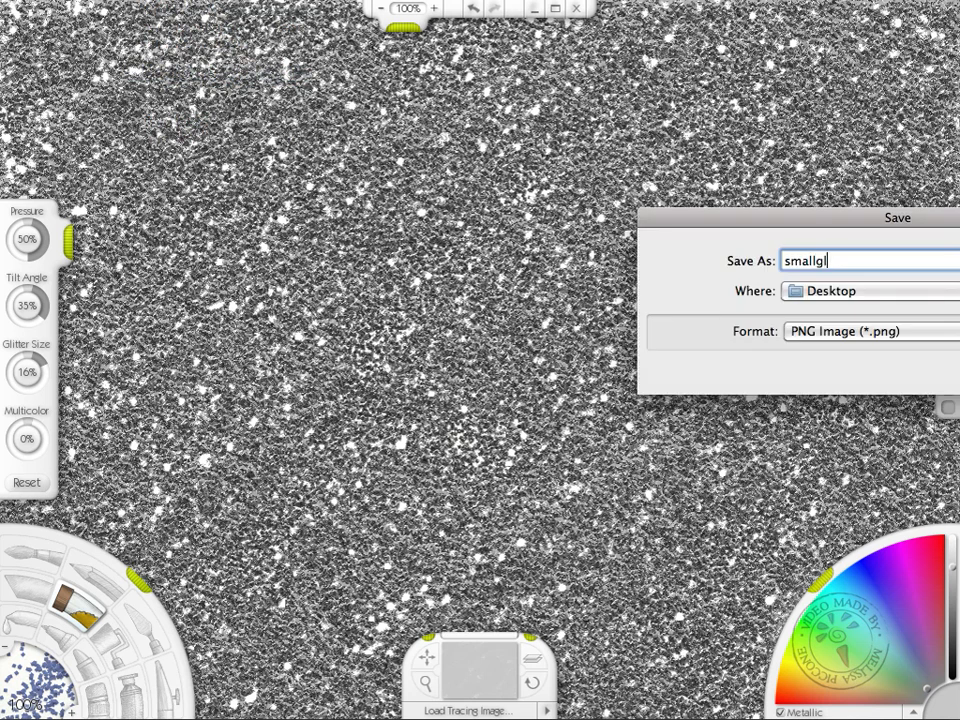
pyautogui.write('itter')
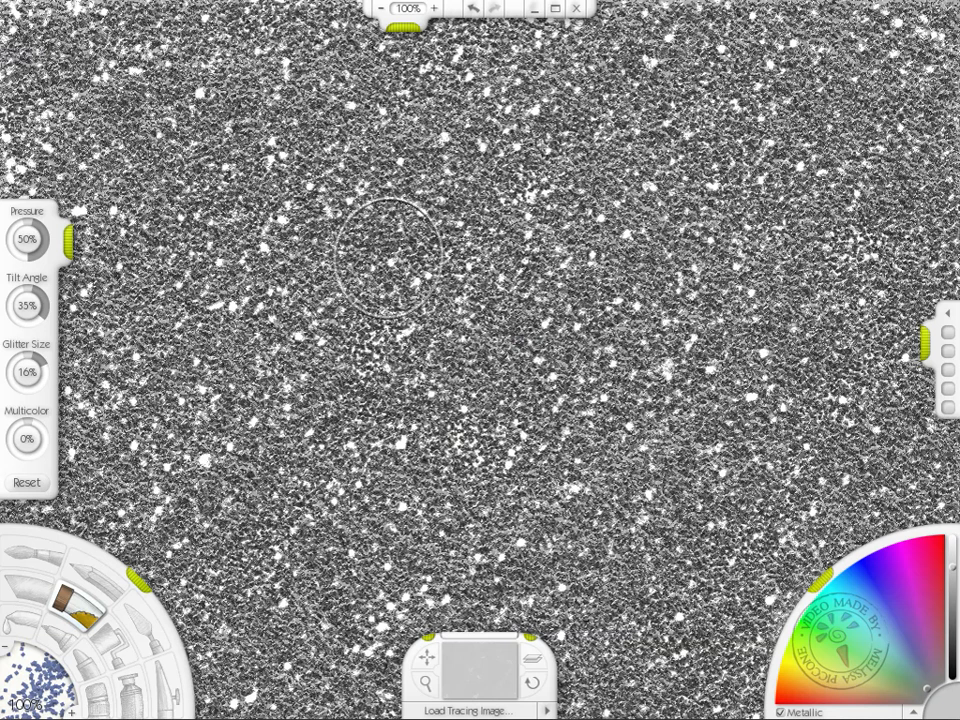
# Step: Fill the canvas with 100% size glitter and export it as the image largeglitter
pyautogui.click(26, 372)
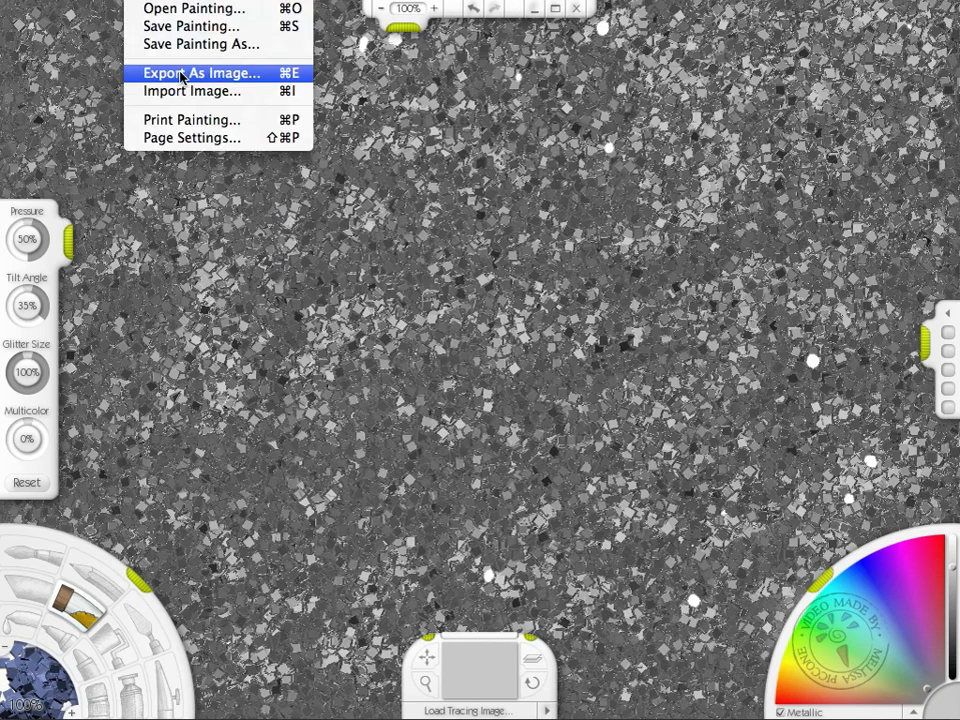
pyautogui.click(202, 72)
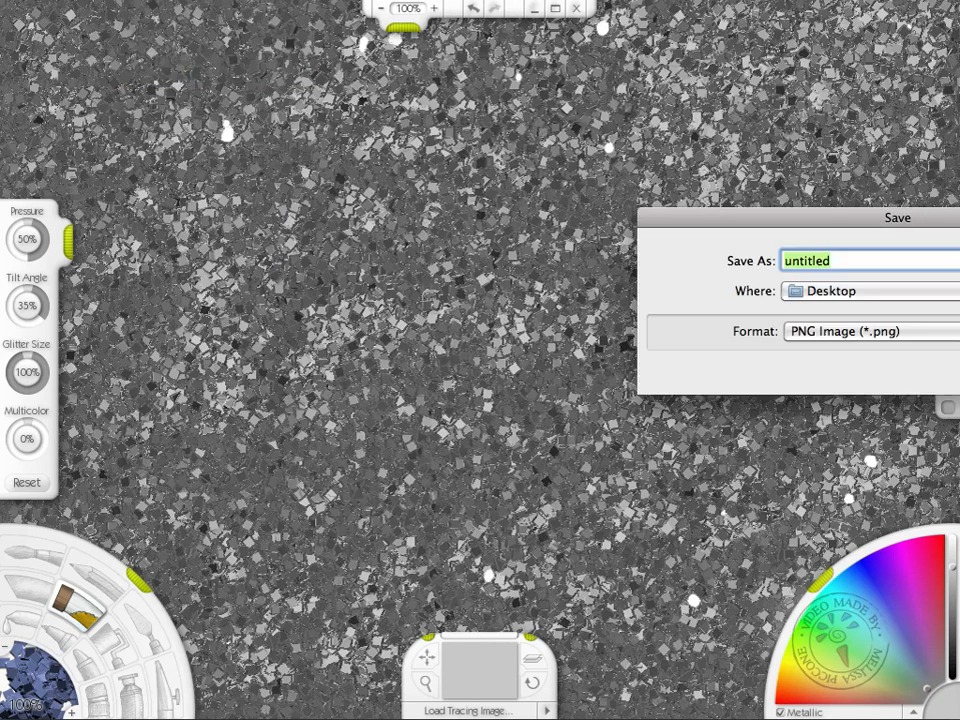
pyautogui.write('large')
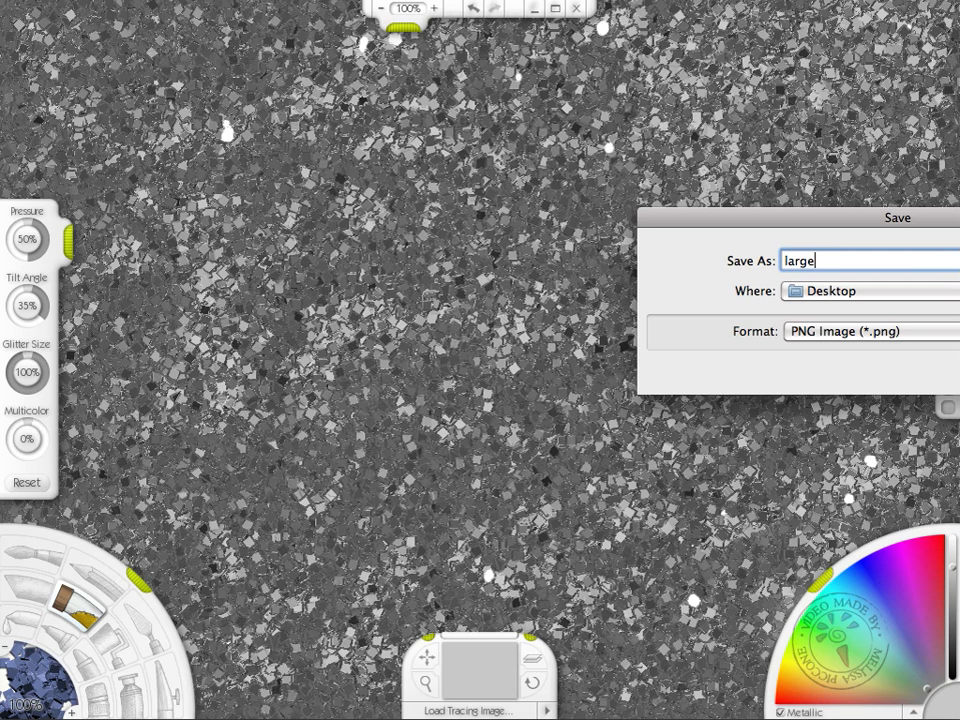
pyautogui.write('glitter')
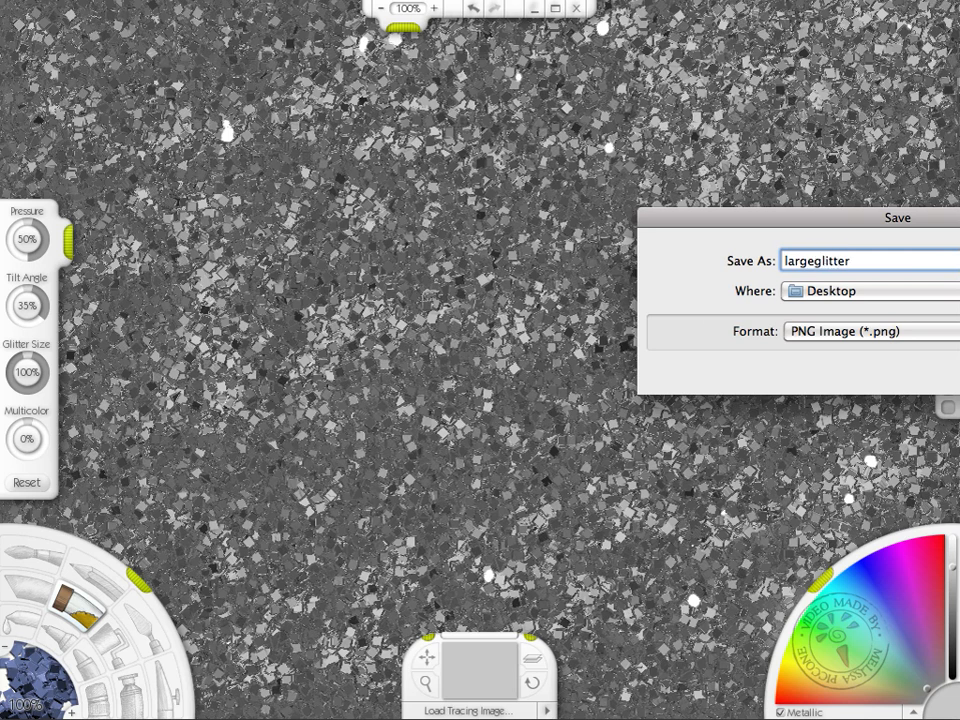
pyautogui.click(870, 331)
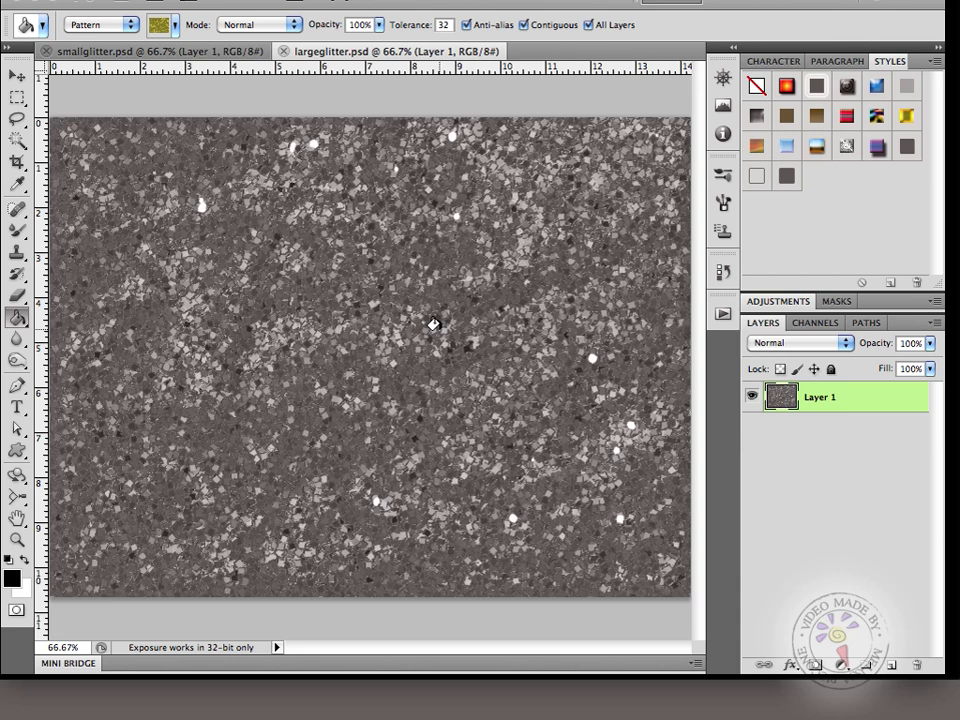
pyautogui.moveTo(260, 205)
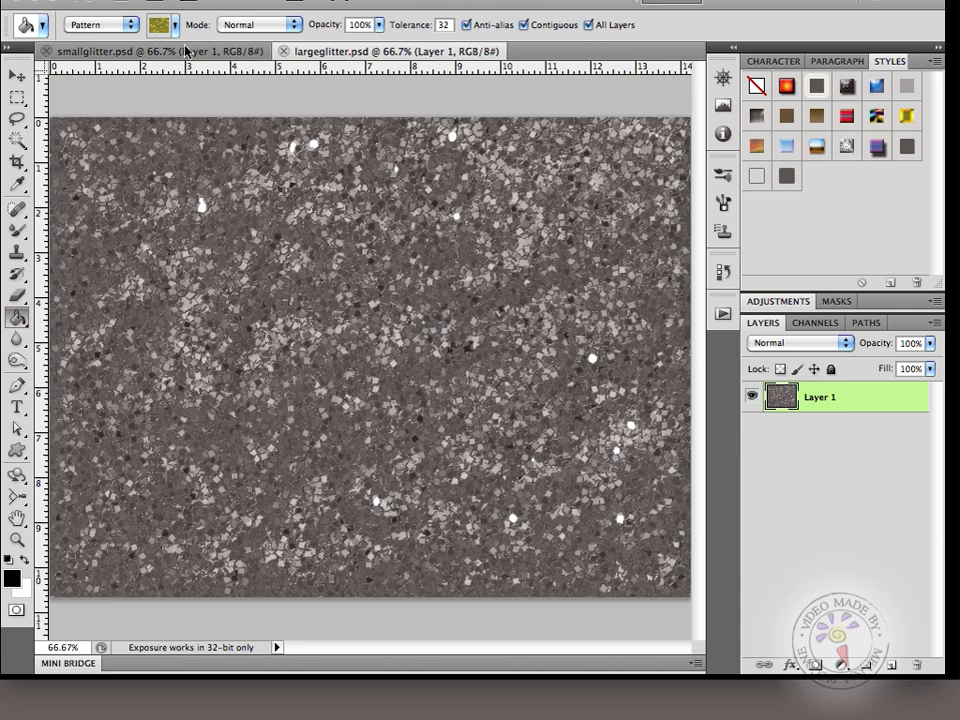
pyautogui.moveTo(193, 18)
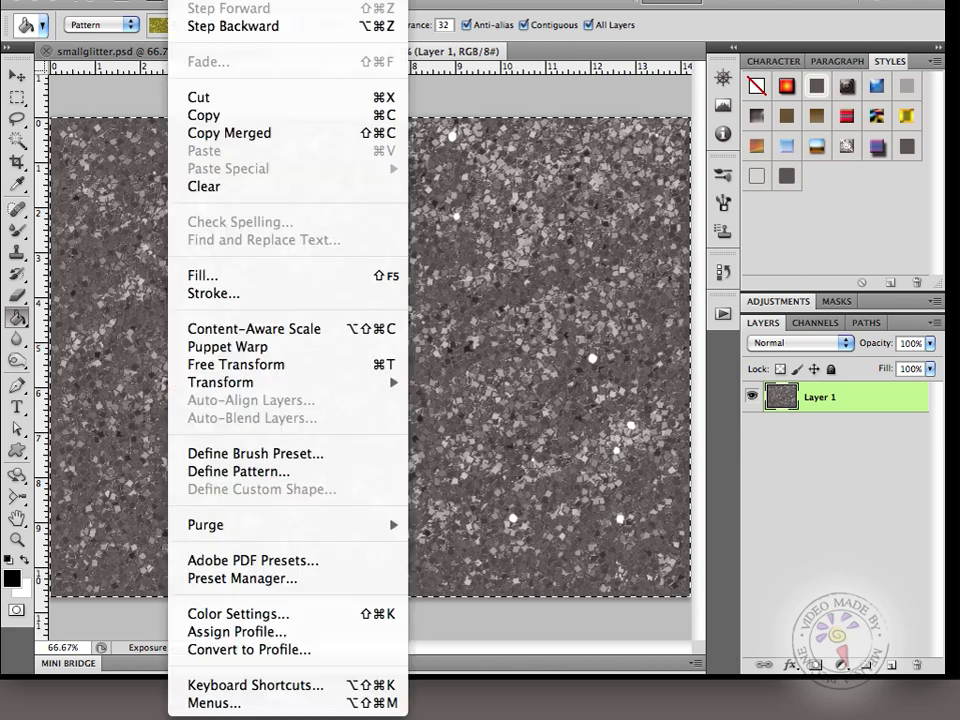
pyautogui.moveTo(237, 471)
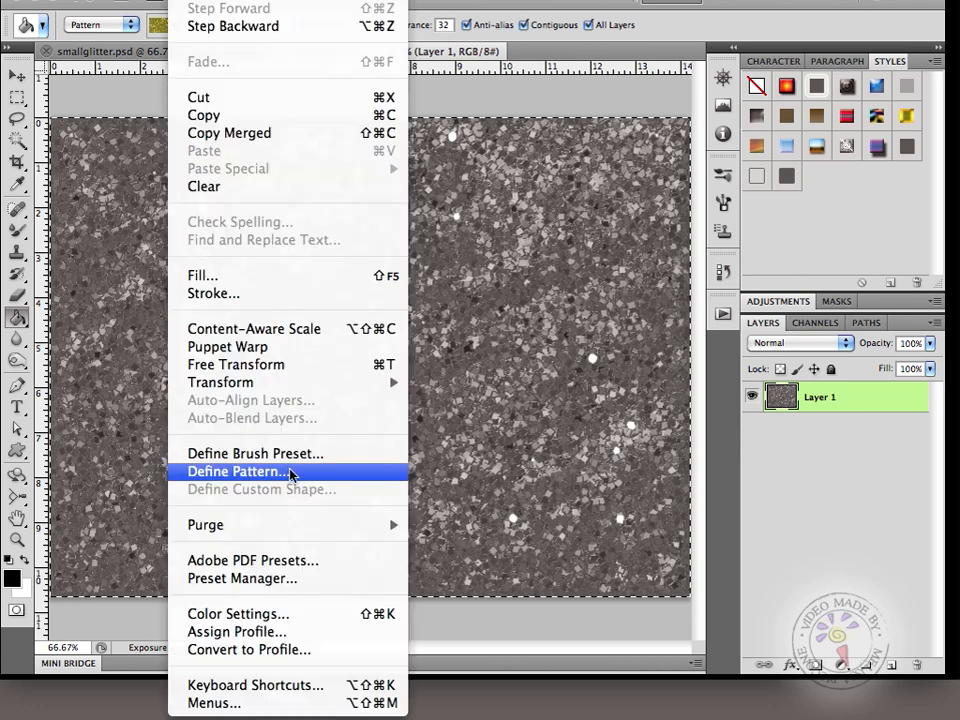
# Step: Define the large glitter image as a pattern named largeglitter
pyautogui.click(240, 471)
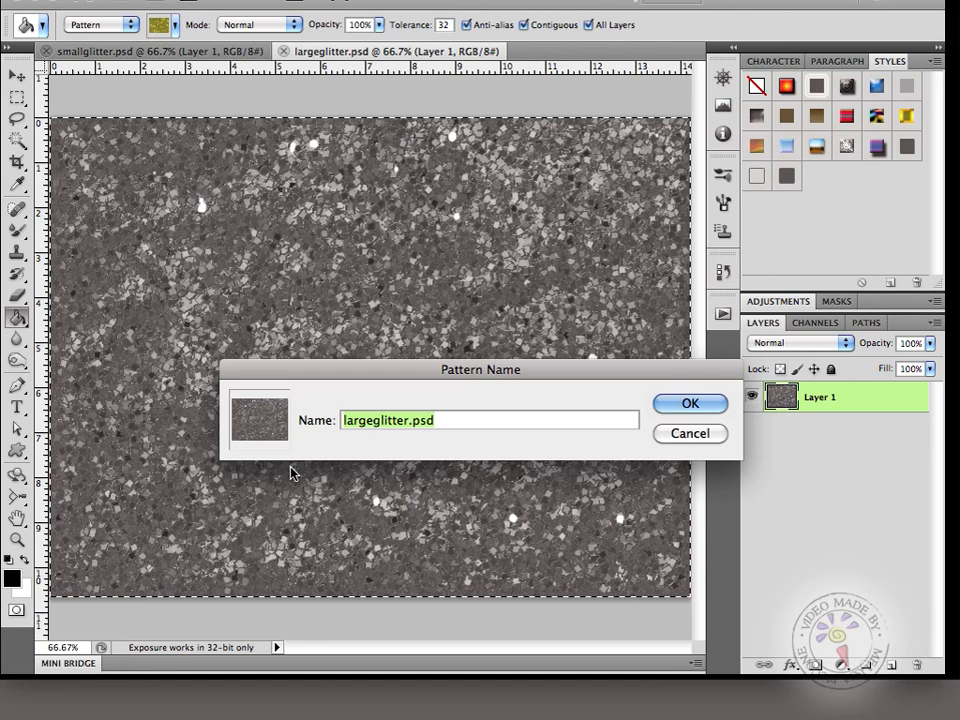
pyautogui.click(449, 419)
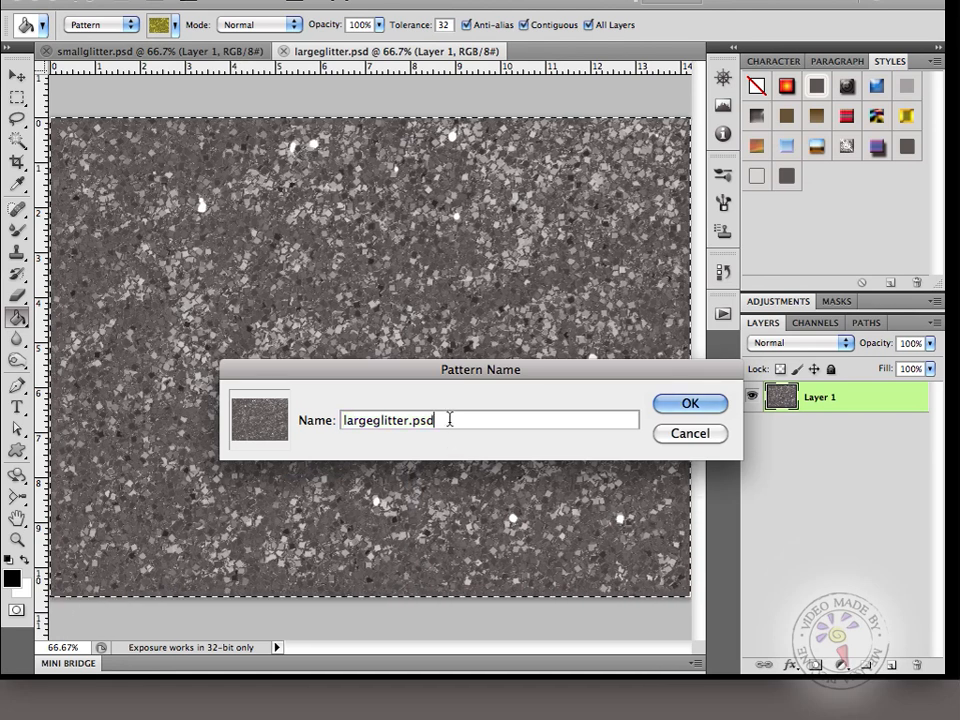
pyautogui.click(689, 403)
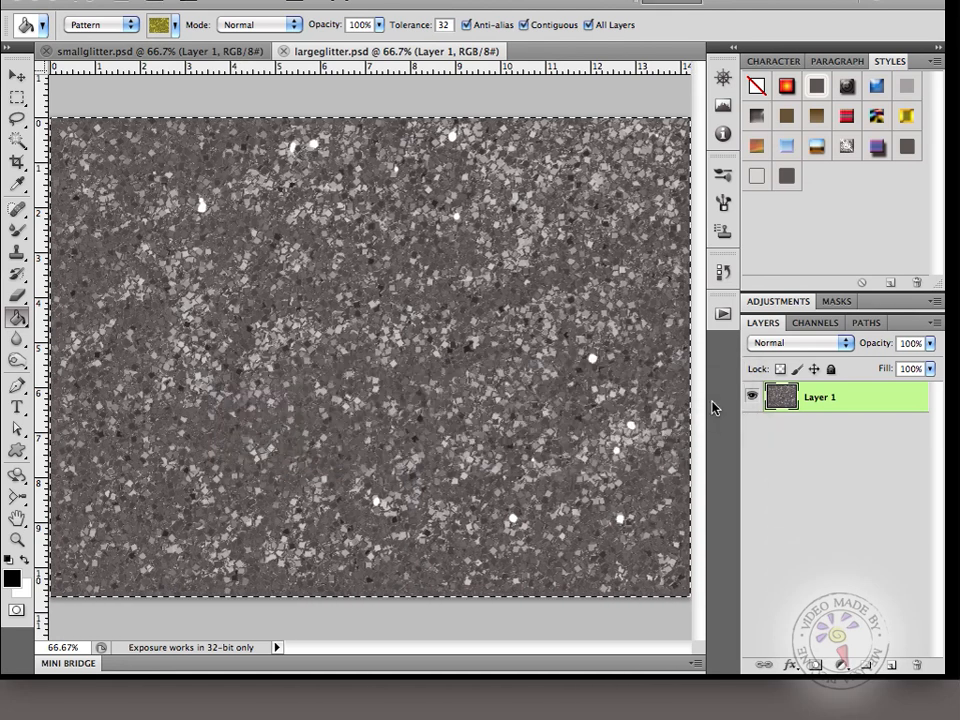
# Step: Define the small glitter image as a pattern named smallglitter
pyautogui.click(285, 51)
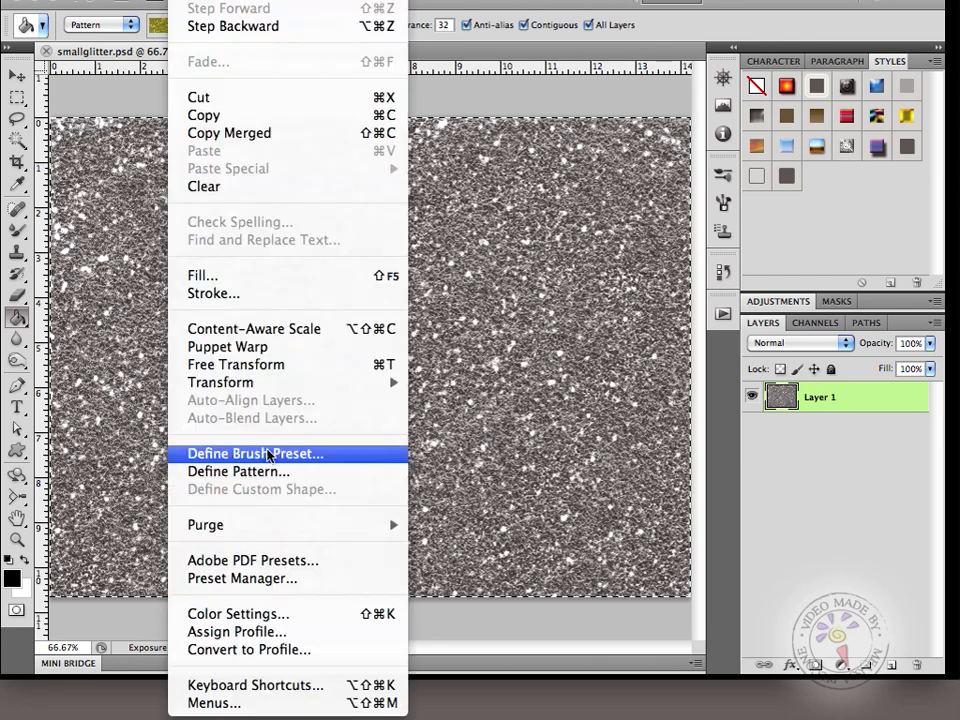
pyautogui.click(238, 471)
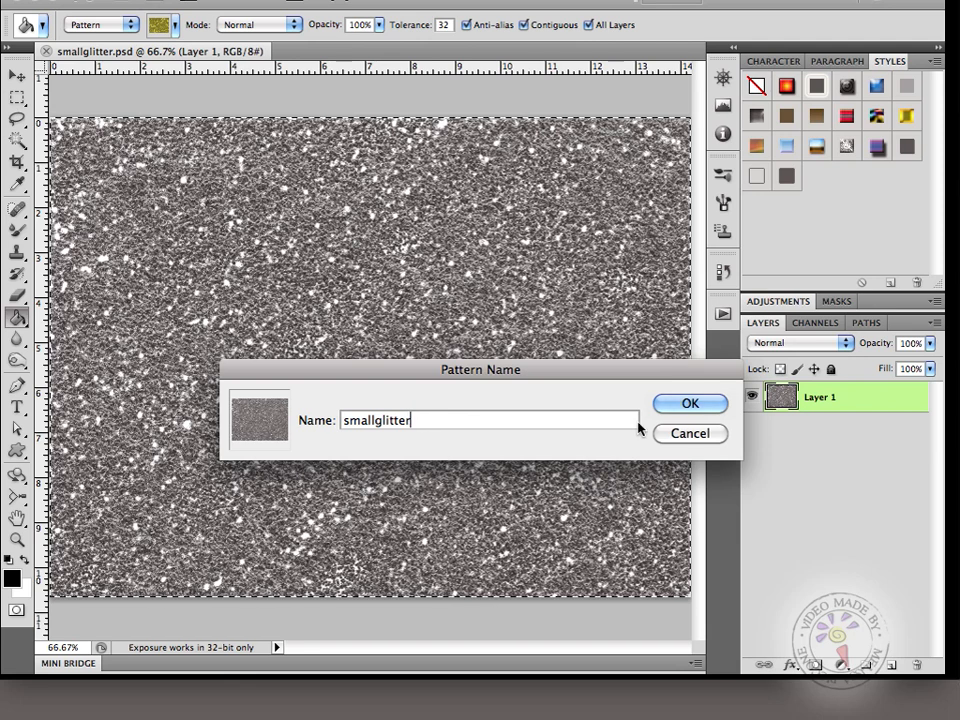
pyautogui.click(690, 403)
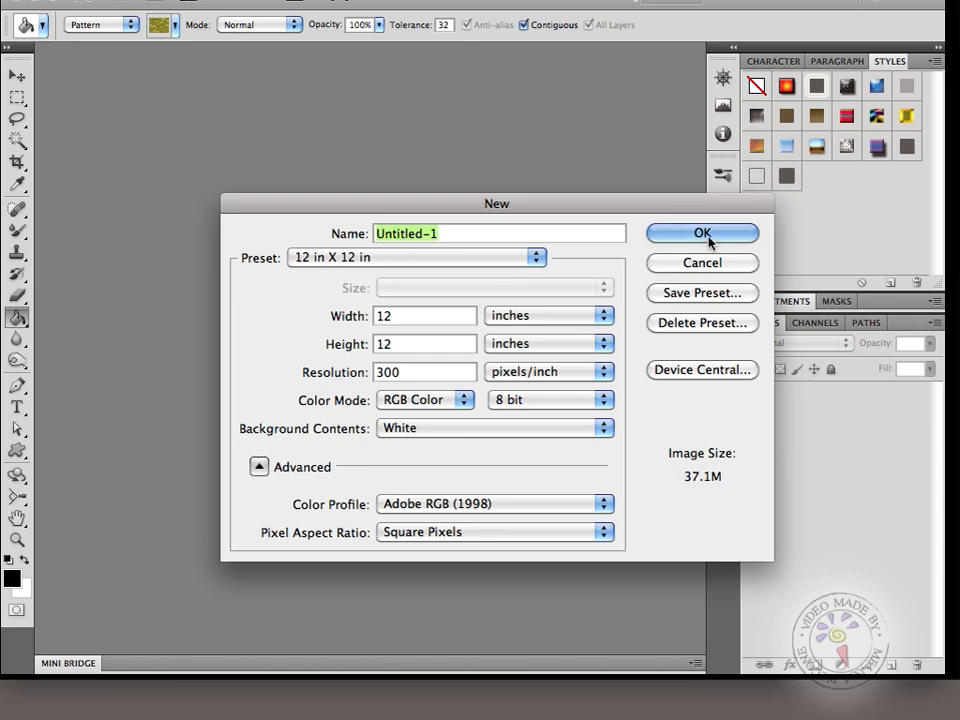
# Step: Create the 12 x 12 inch document and confirm both glitter patterns appear in the Paint Bucket picker
pyautogui.click(702, 232)
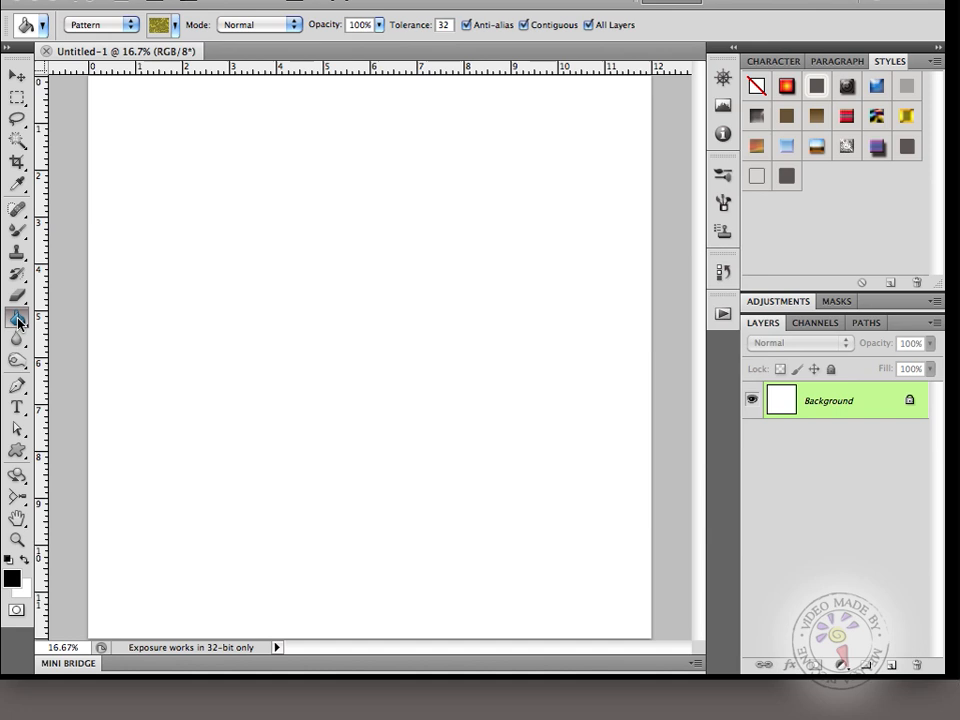
pyautogui.click(18, 318)
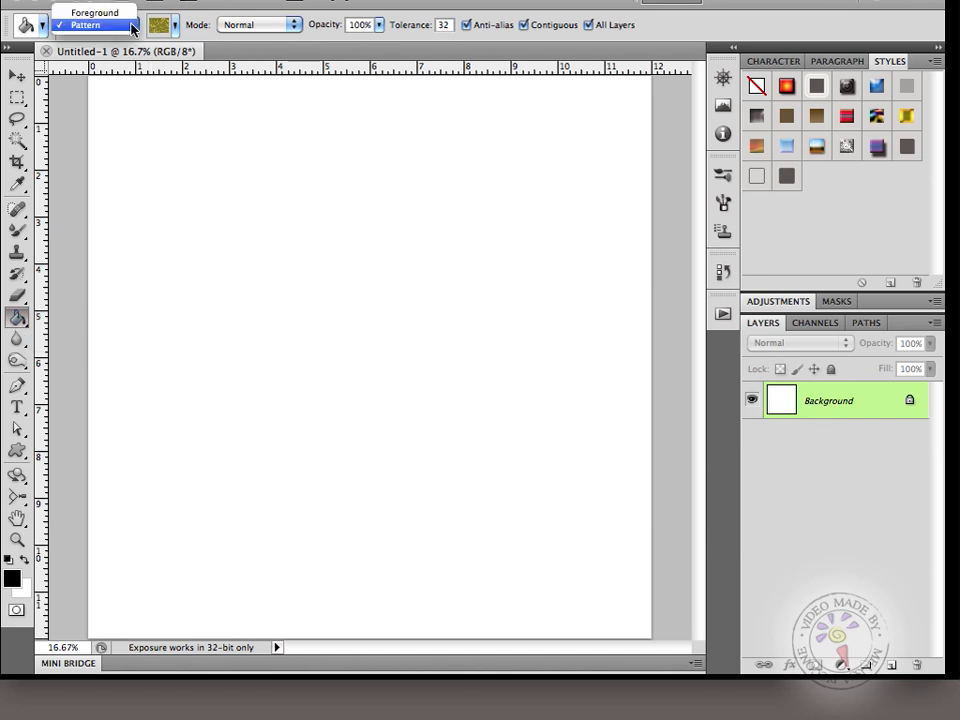
pyautogui.click(162, 24)
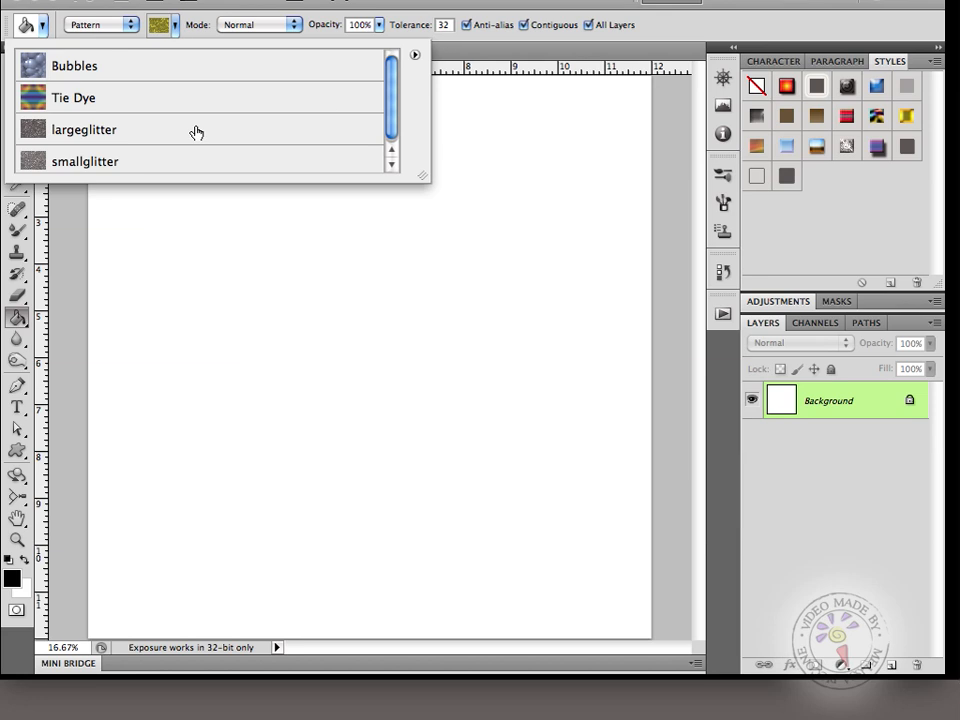
pyautogui.click(84, 129)
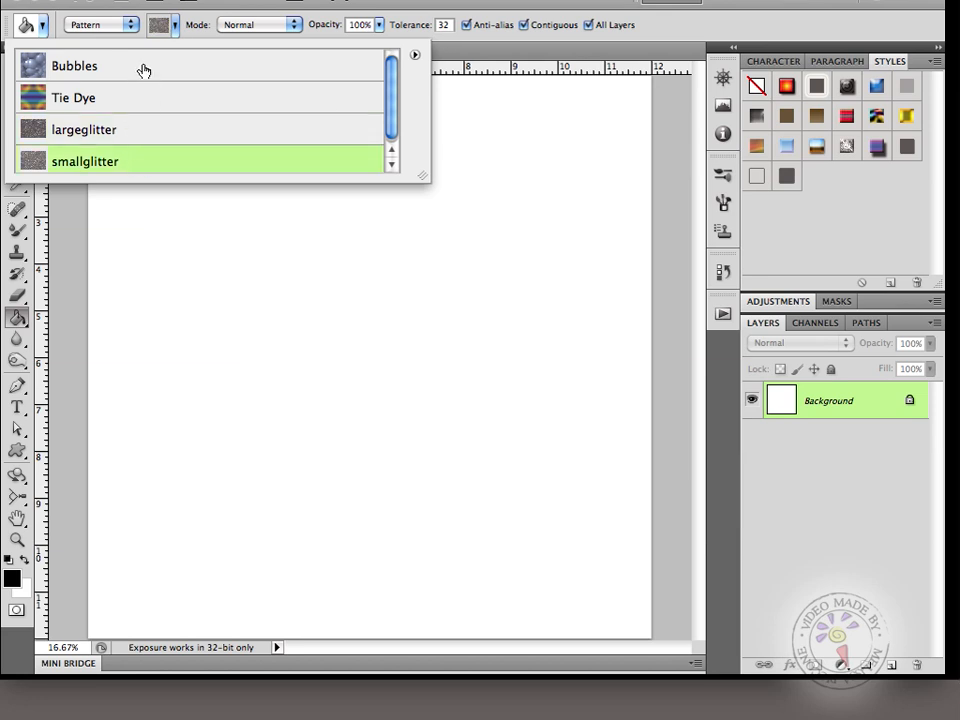
pyautogui.moveTo(118, 83)
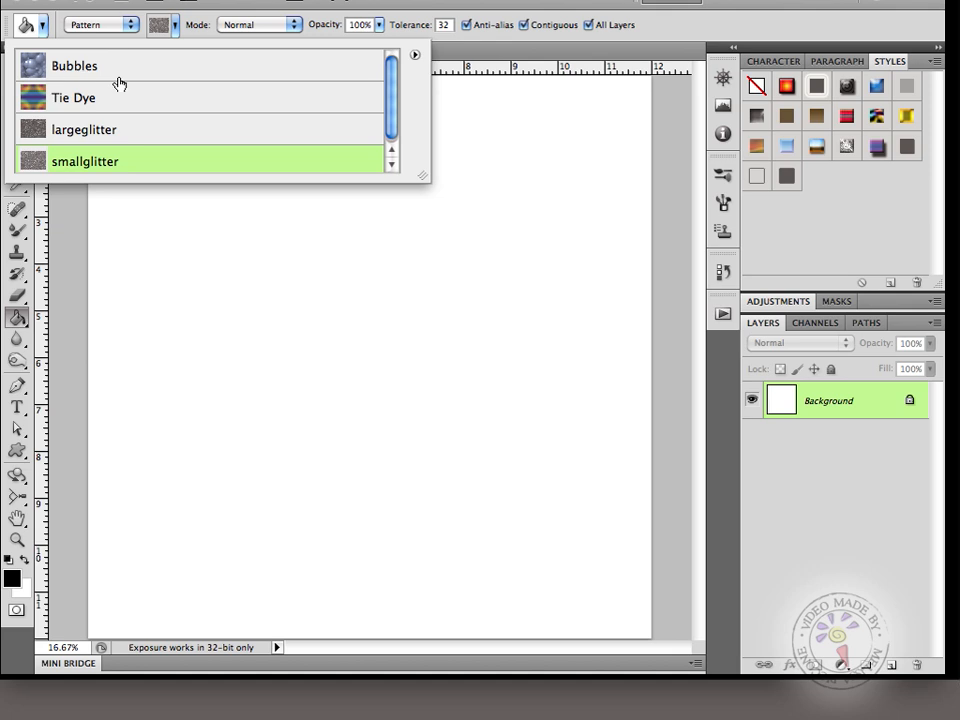
pyautogui.moveTo(141, 127)
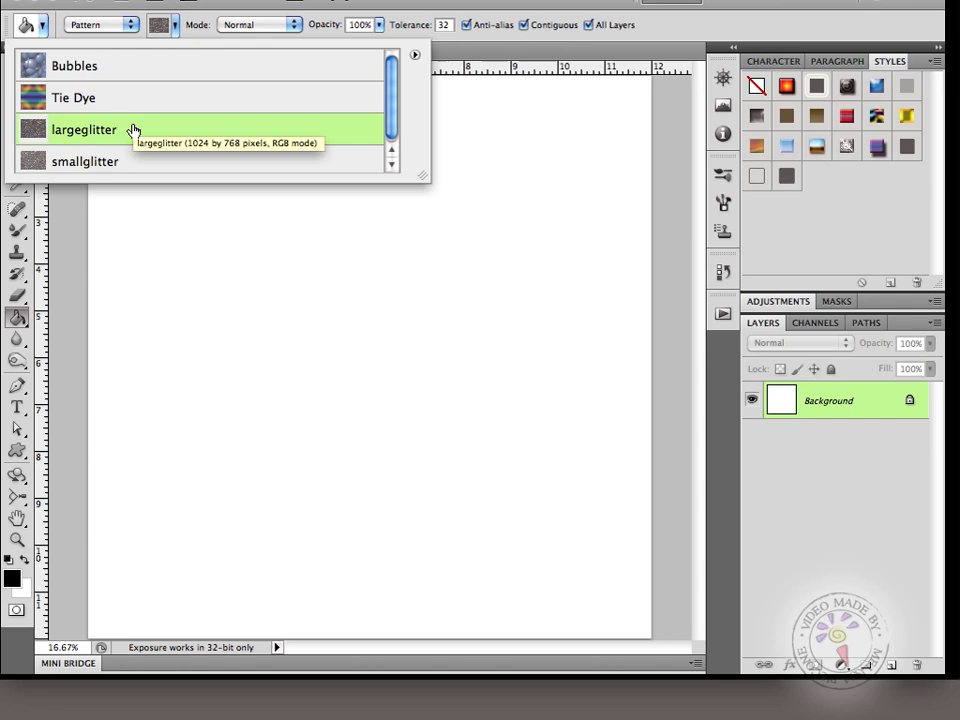
pyautogui.click(85, 129)
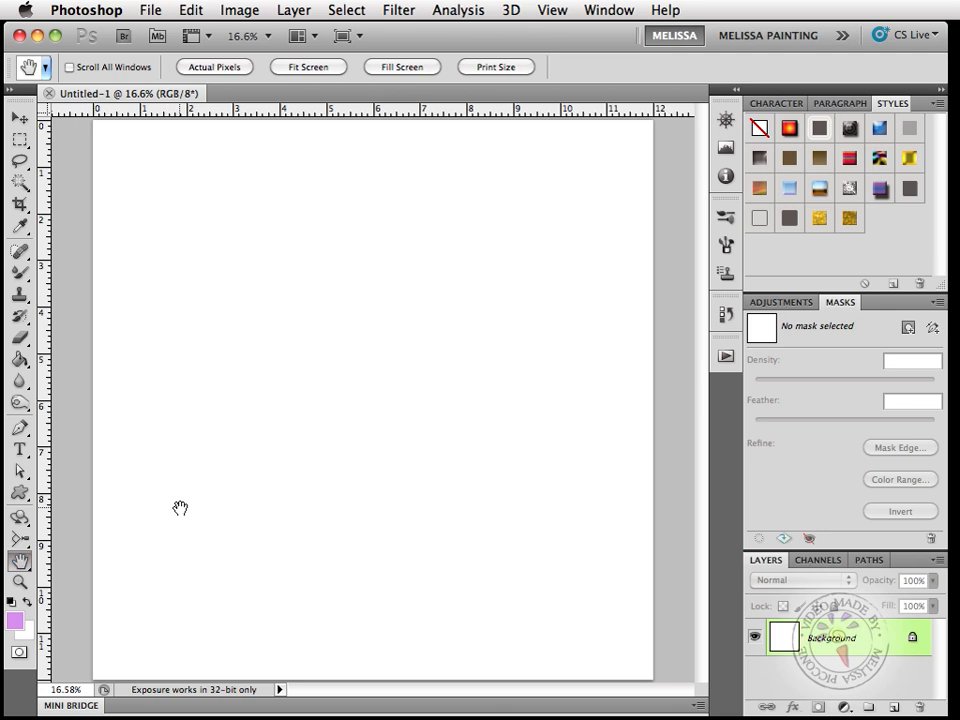
# Step: Draw a Fill Pixels custom flower shape and give it a largeglitter Pattern Overlay
pyautogui.click(20, 495)
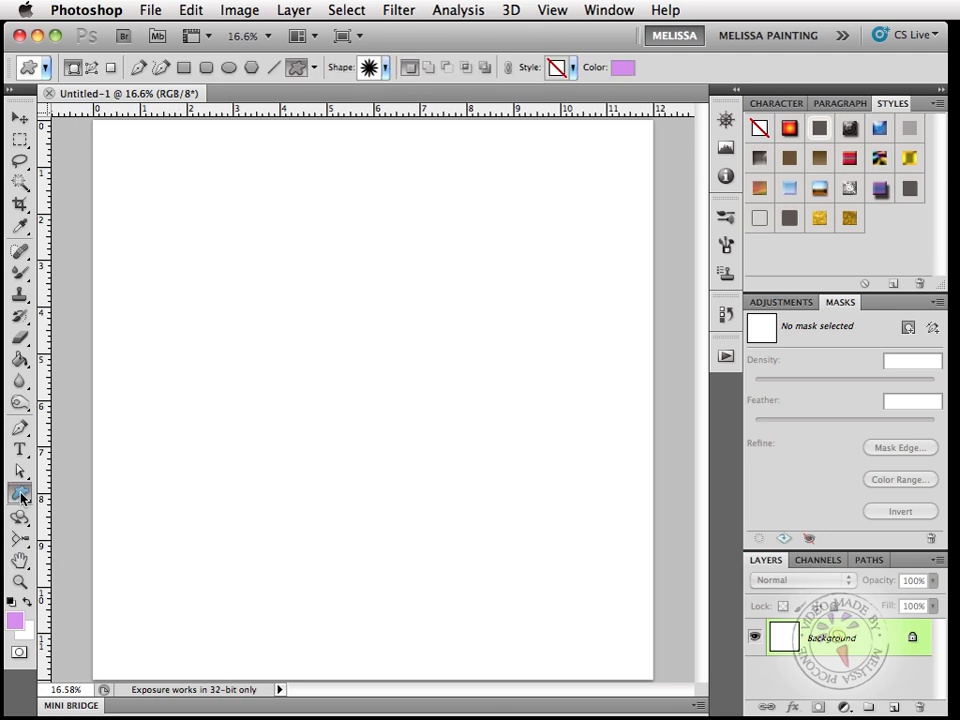
pyautogui.moveTo(20, 495)
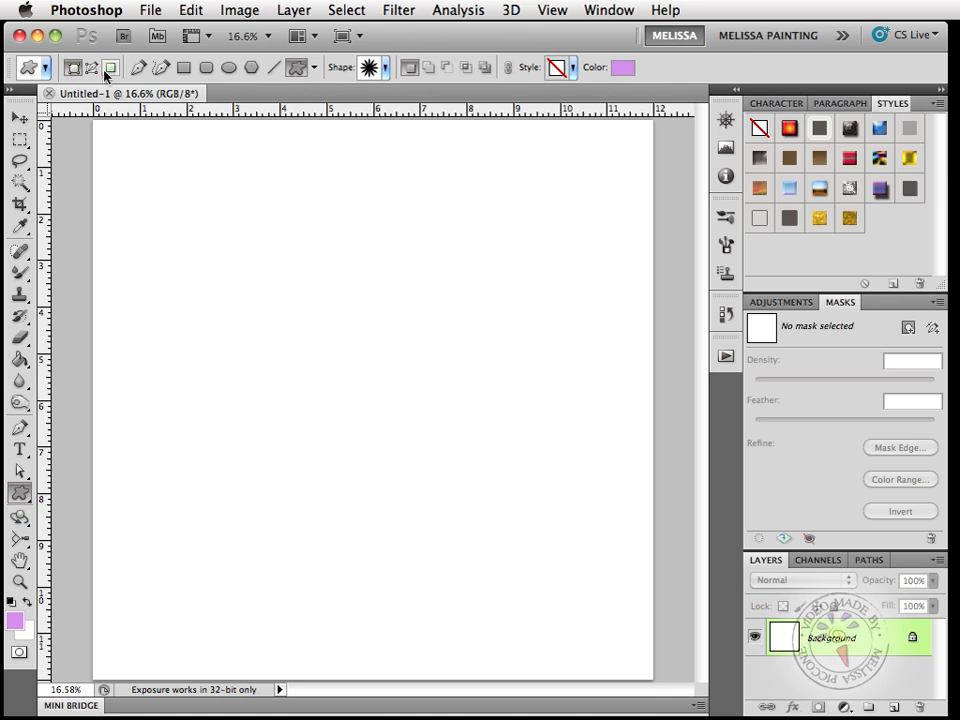
pyautogui.click(110, 67)
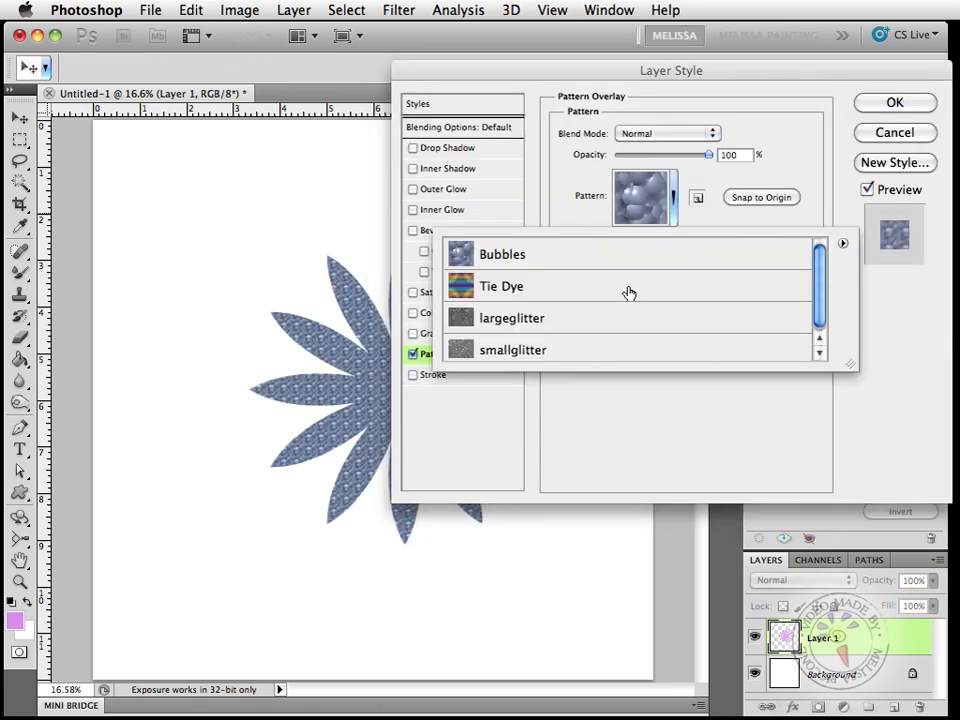
pyautogui.click(511, 318)
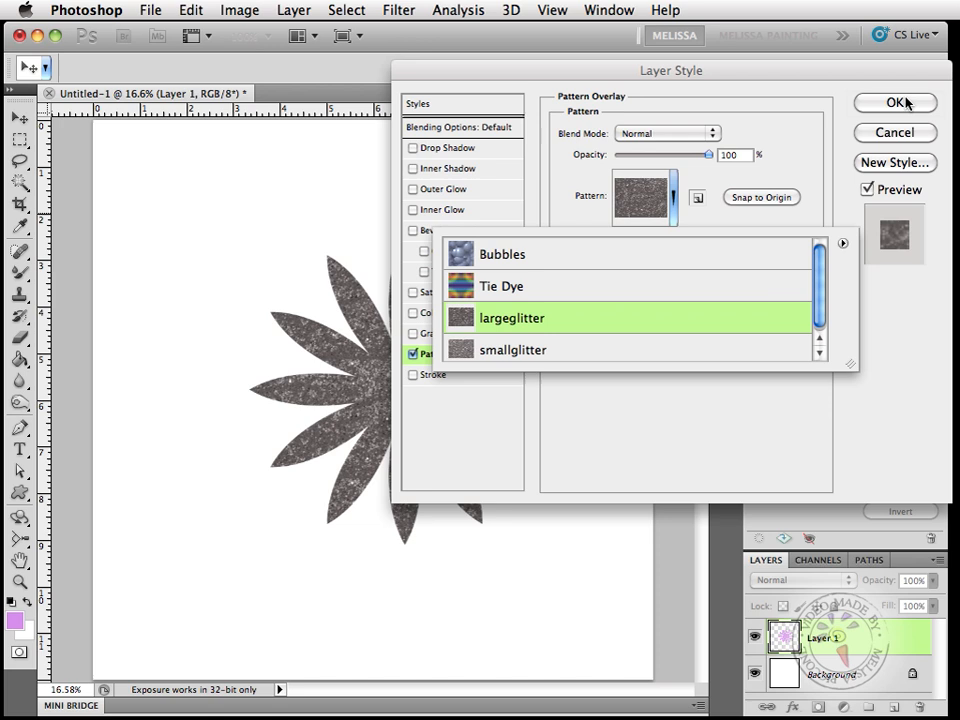
pyautogui.click(511, 317)
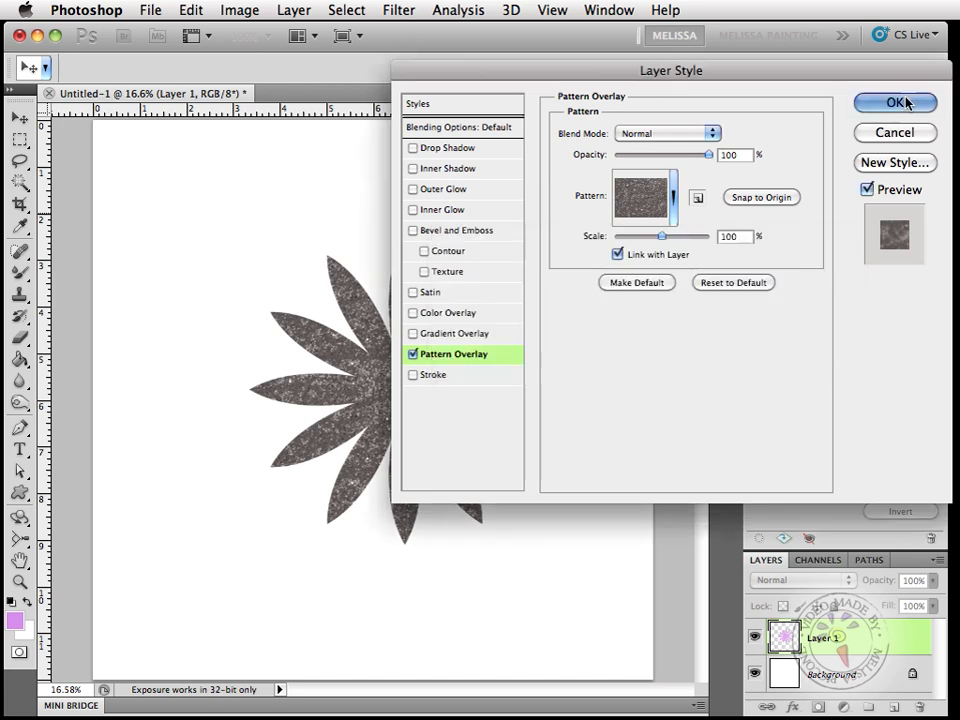
pyautogui.click(888, 102)
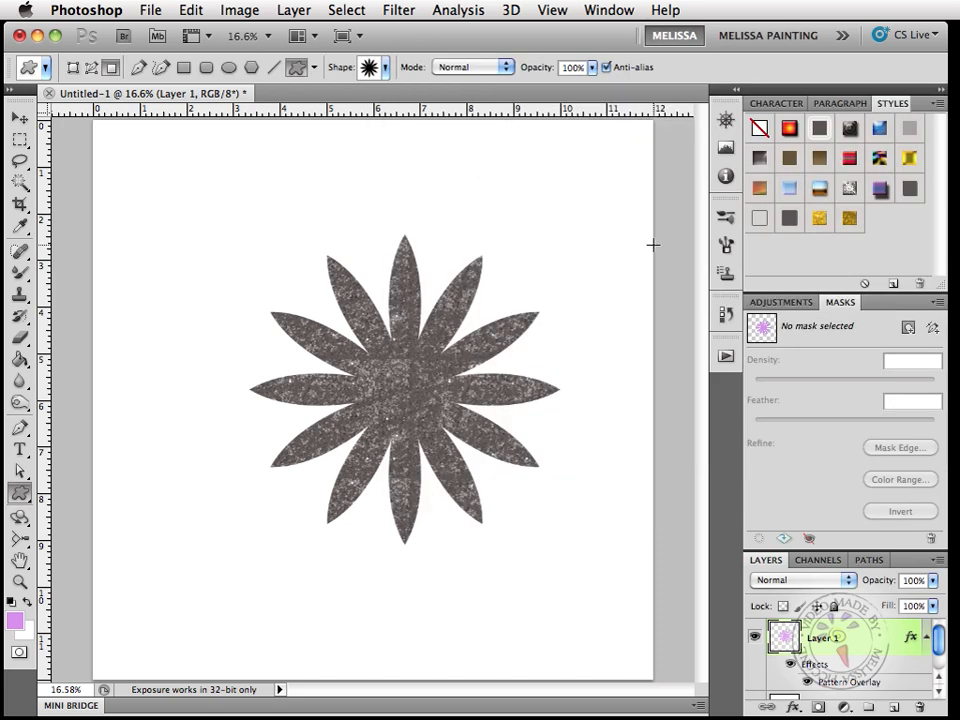
# Step: Add a light blue #68cdf2 Color Overlay in Hue blend mode to the flower
pyautogui.doubleClick(849, 681)
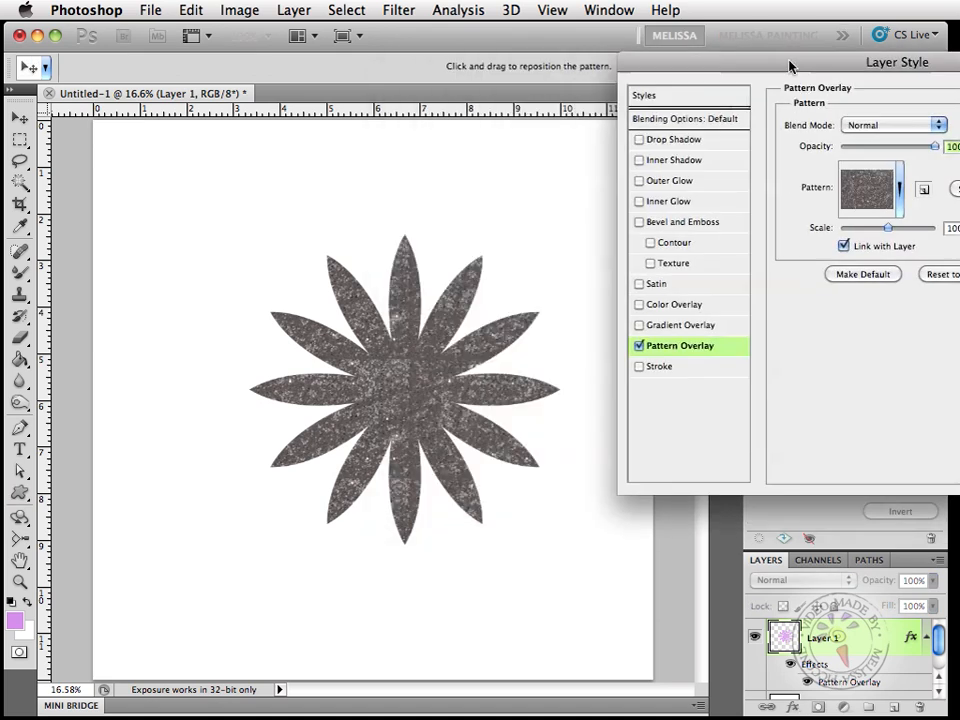
pyautogui.moveTo(790, 62); pyautogui.dragTo(708, 85)
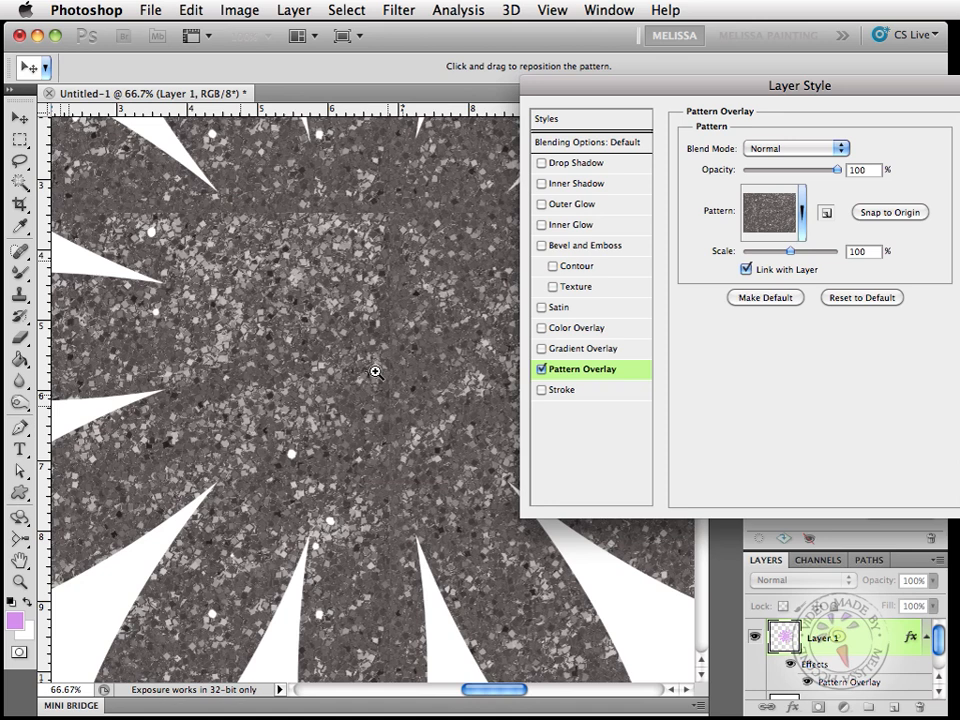
pyautogui.moveTo(722, 230)
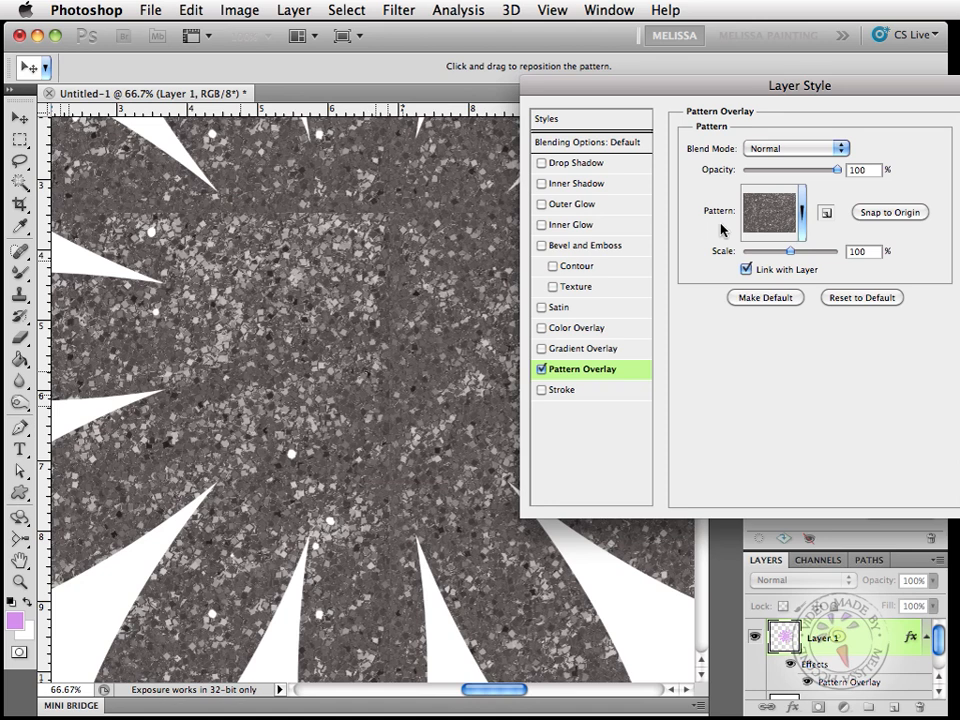
pyautogui.moveTo(395, 338)
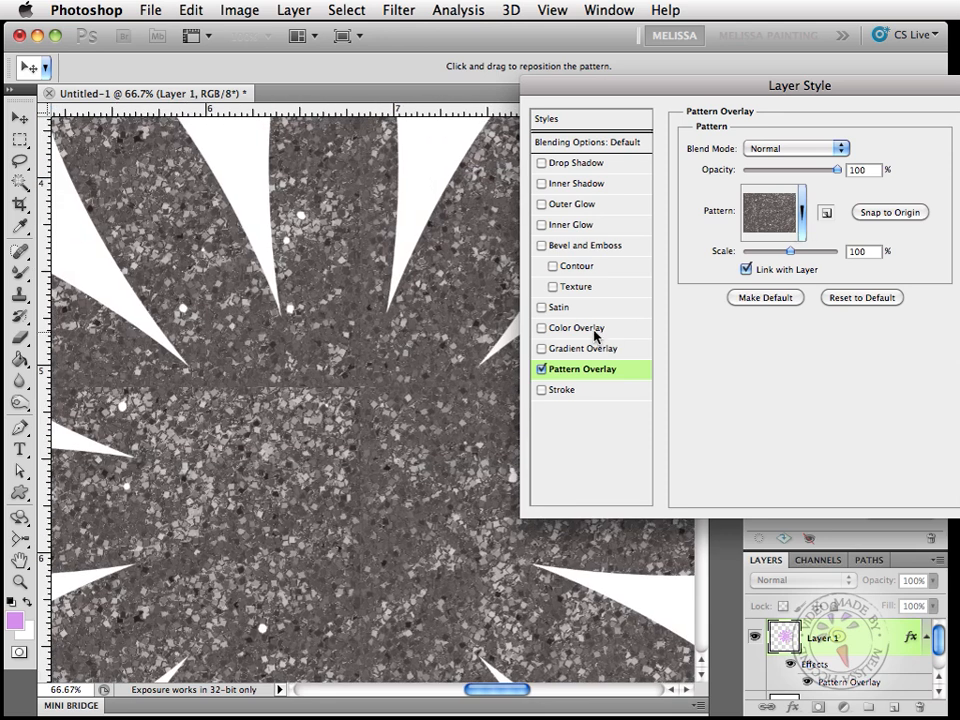
pyautogui.click(542, 327)
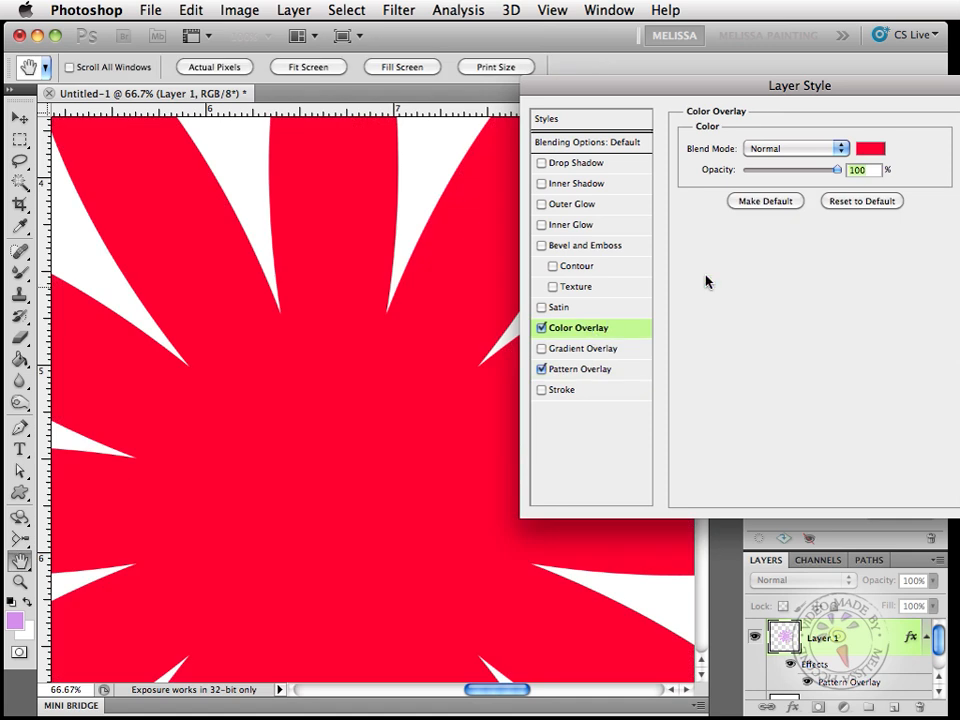
pyautogui.click(869, 148)
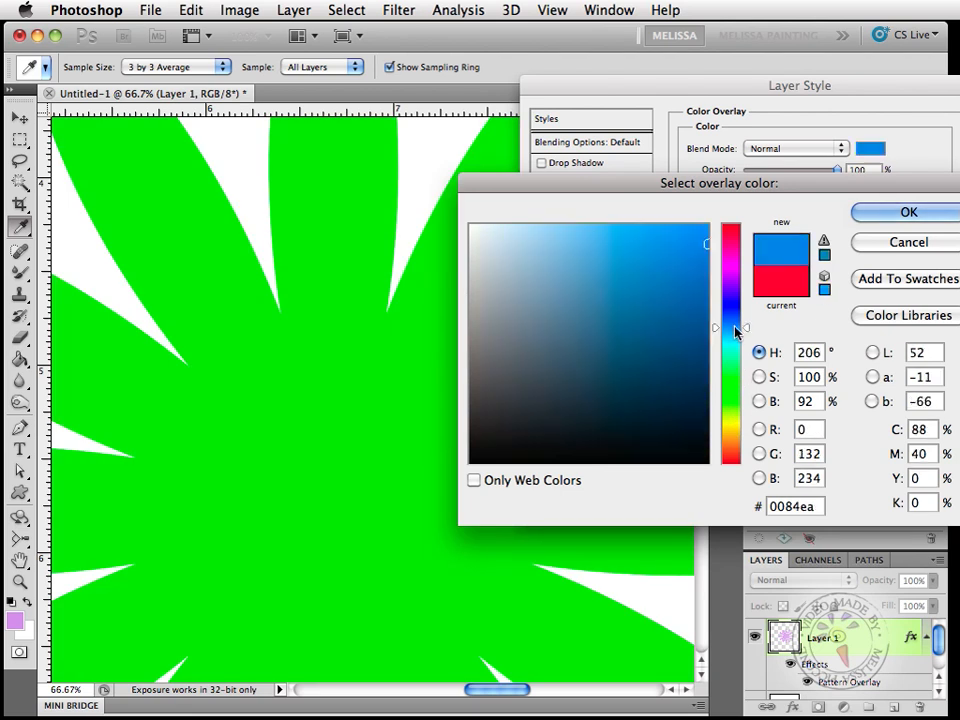
pyautogui.click(605, 236)
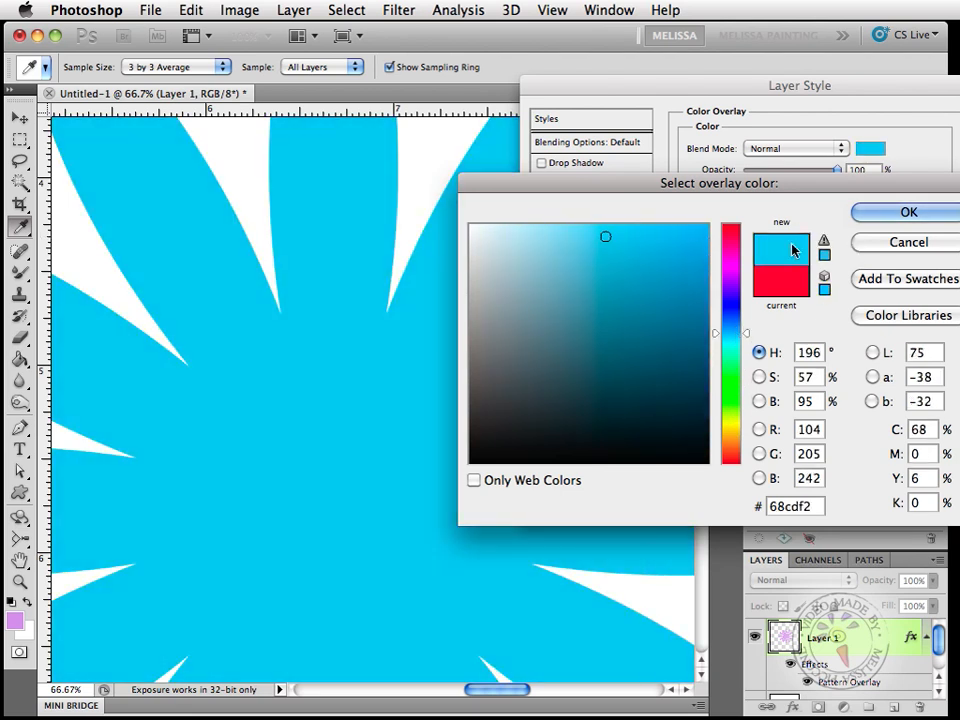
pyautogui.click(797, 148)
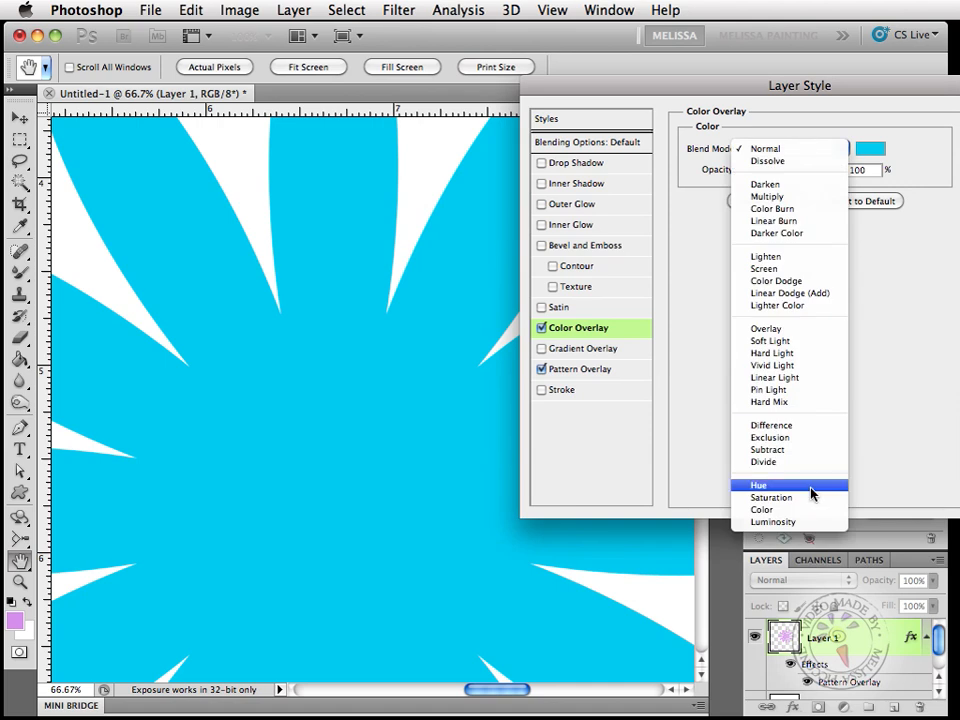
pyautogui.click(761, 510)
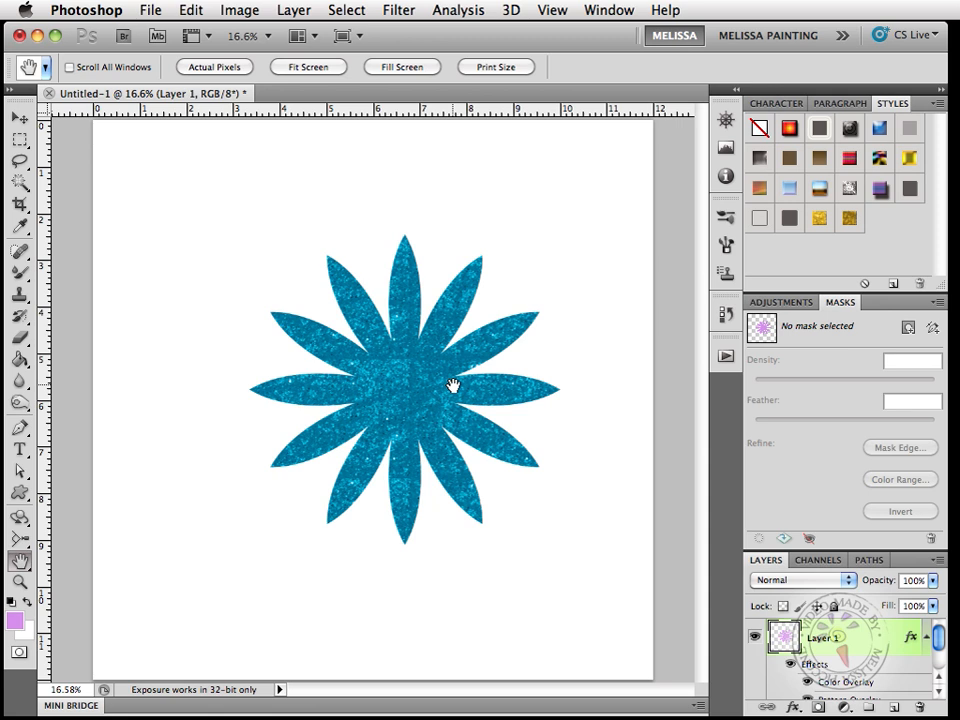
pyautogui.moveTo(835, 392)
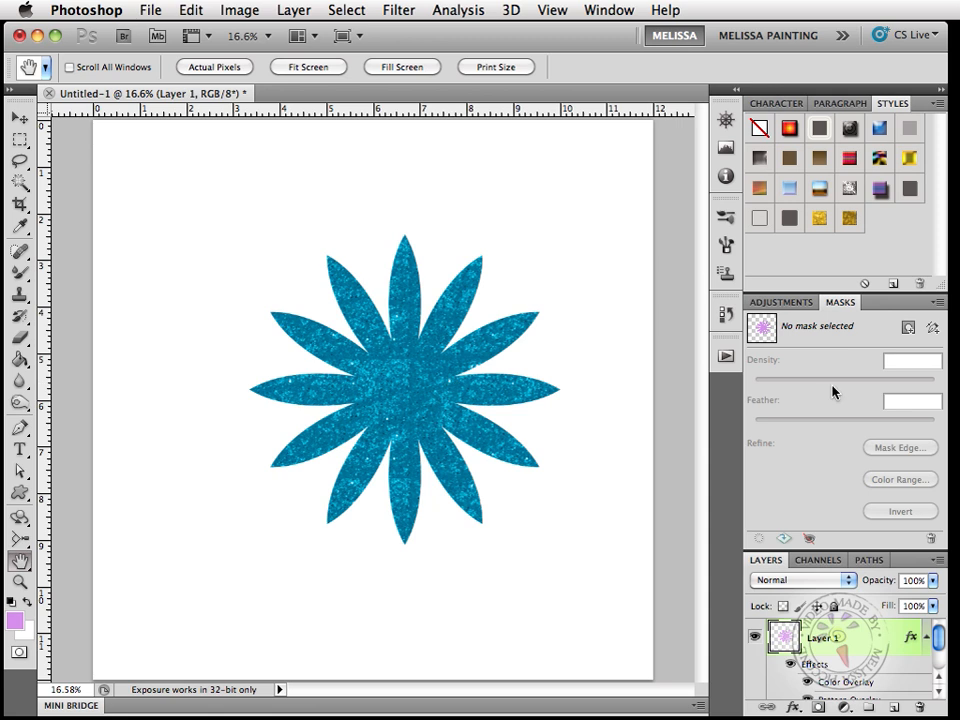
pyautogui.moveTo(911, 635)
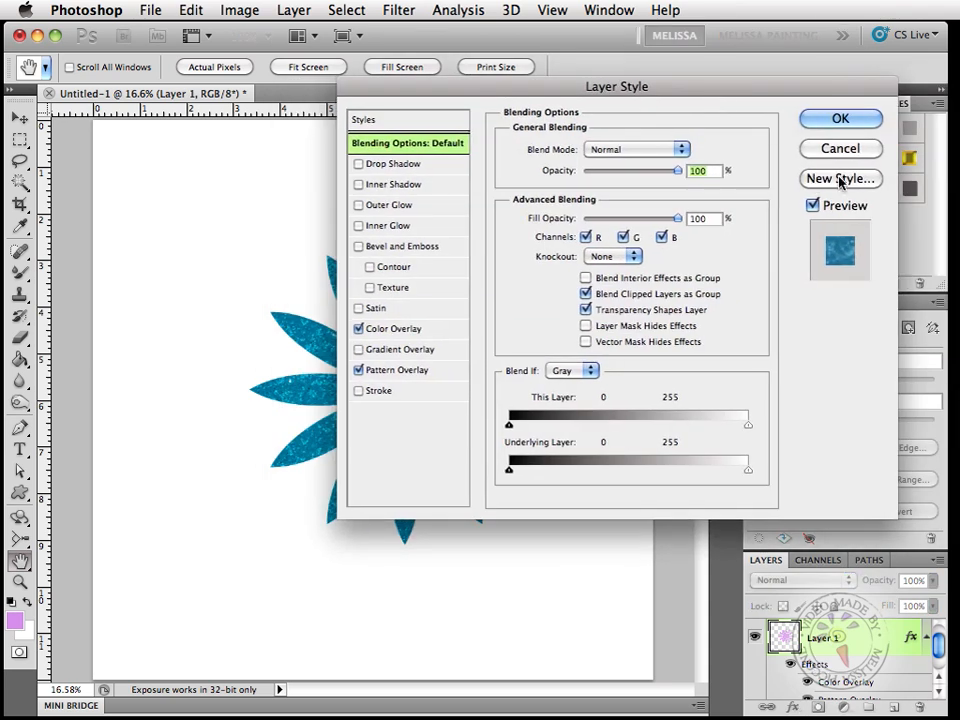
# Step: Store the flower's pattern and colour overlay effects in the Styles panel as 'large glitter'
pyautogui.click(840, 178)
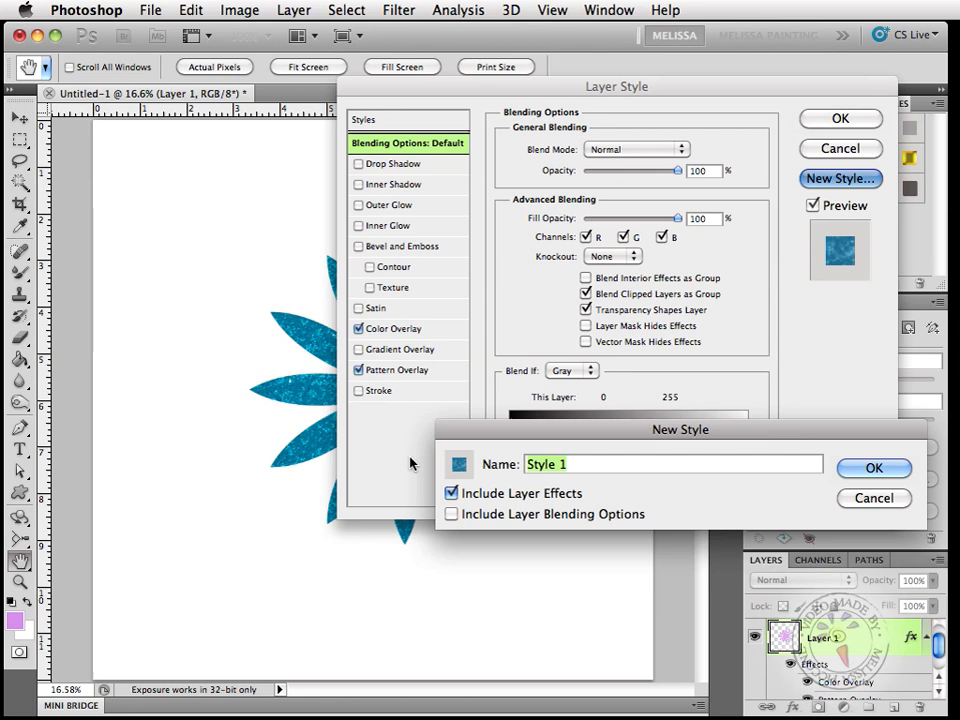
pyautogui.write('large glitter')
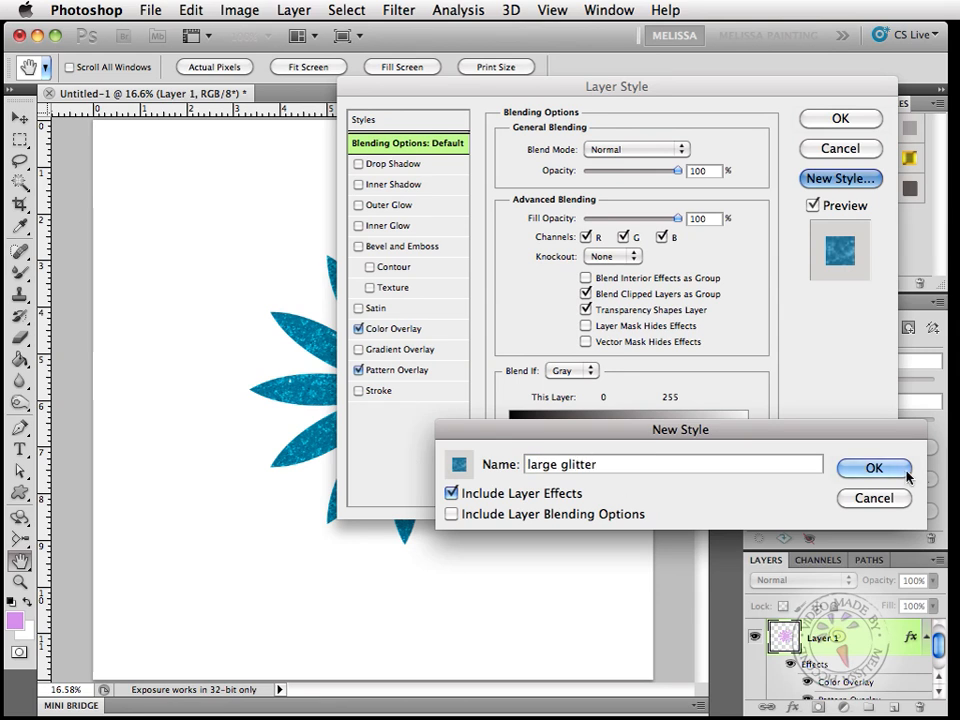
pyautogui.click(873, 467)
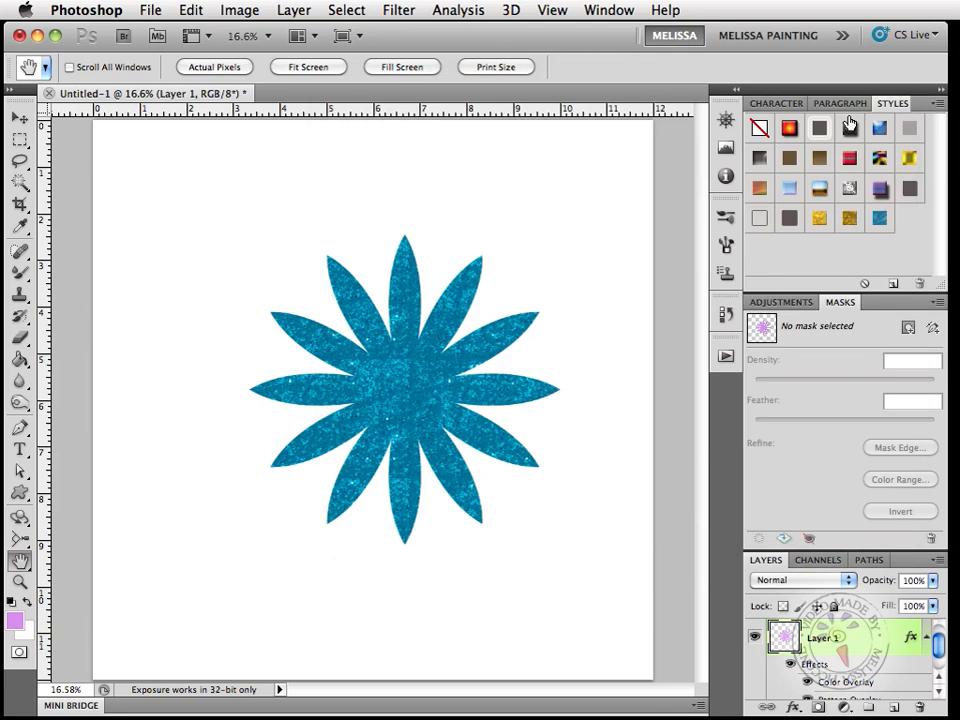
pyautogui.moveTo(880, 222)
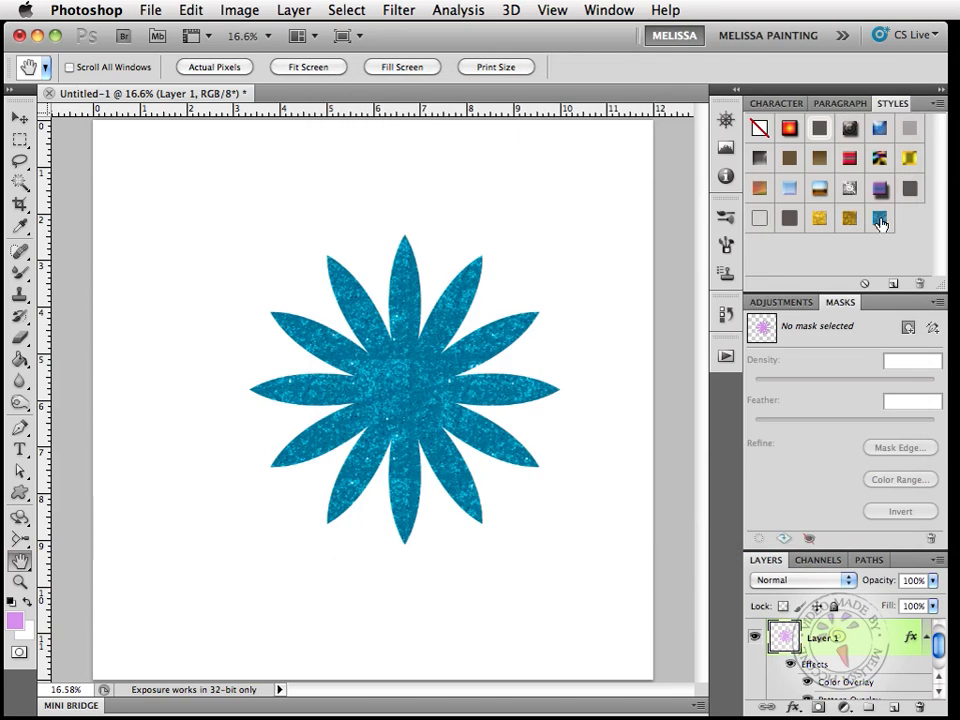
pyautogui.moveTo(835, 232)
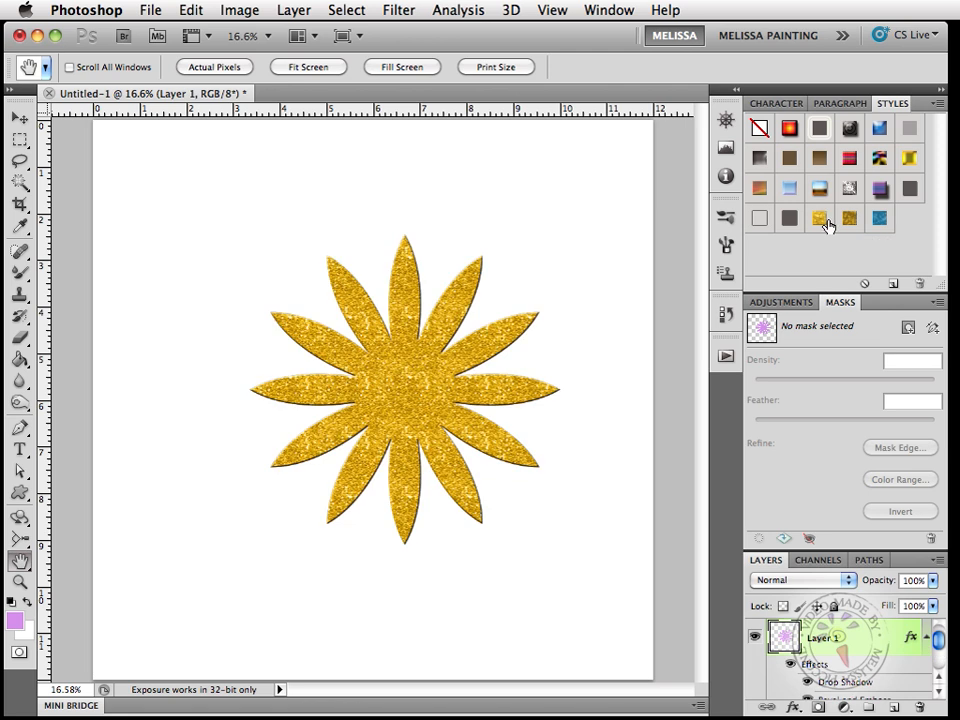
# Step: Apply the gold glitter swatch from the Styles panel to the flower
pyautogui.click(848, 218)
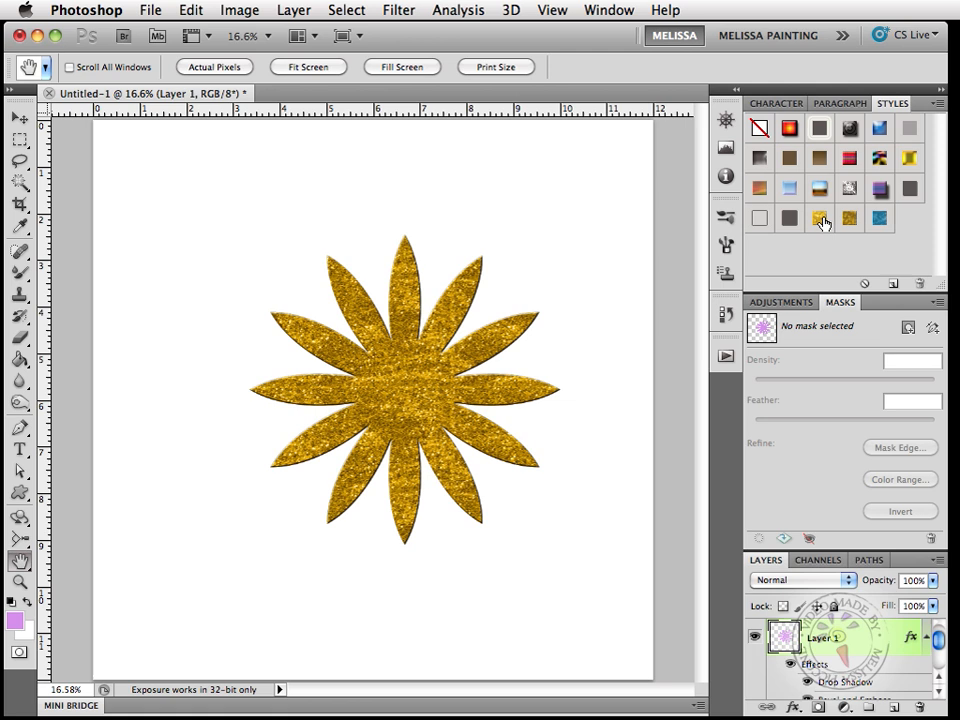
pyautogui.moveTo(820, 219)
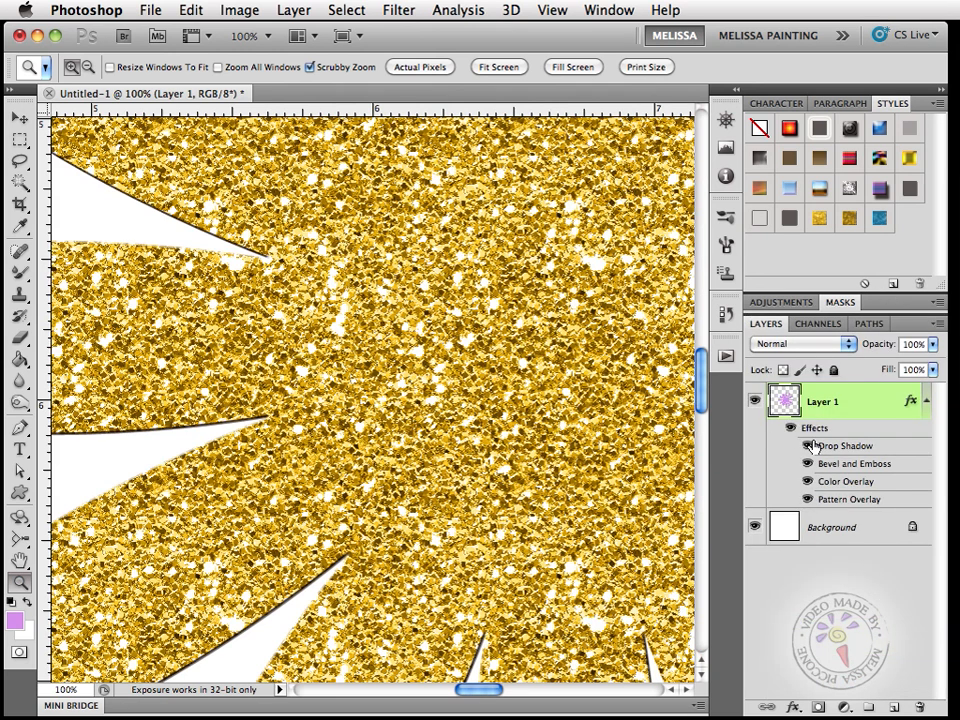
pyautogui.moveTo(840, 463)
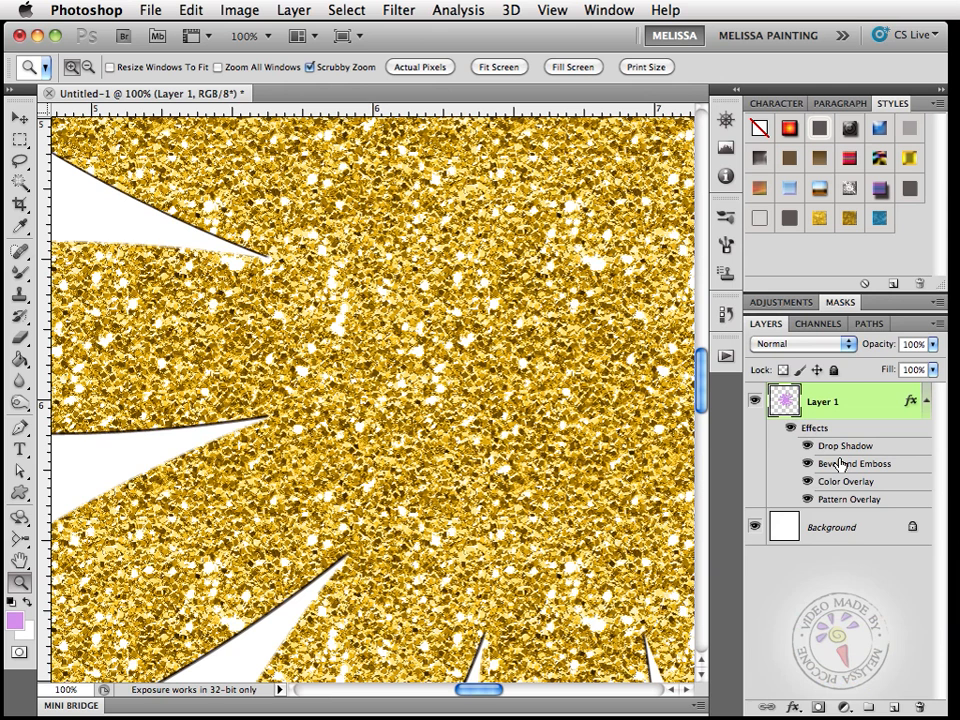
pyautogui.moveTo(855, 483)
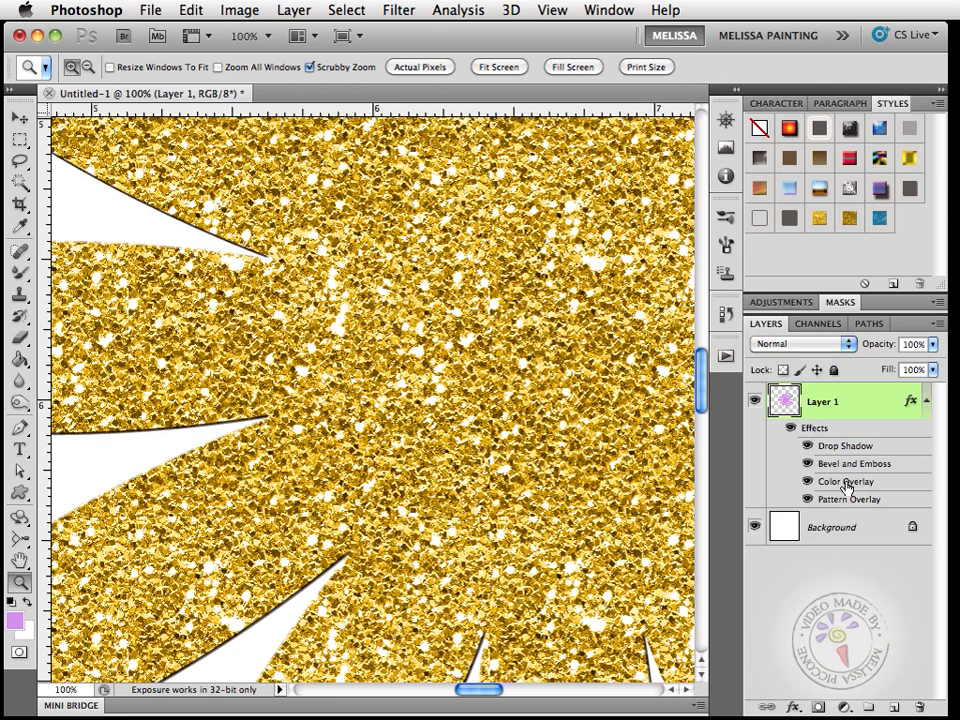
# Step: Set the flower's Color Overlay to pale teal #b3f3f9, keeping Color blend mode
pyautogui.doubleClick(845, 481)
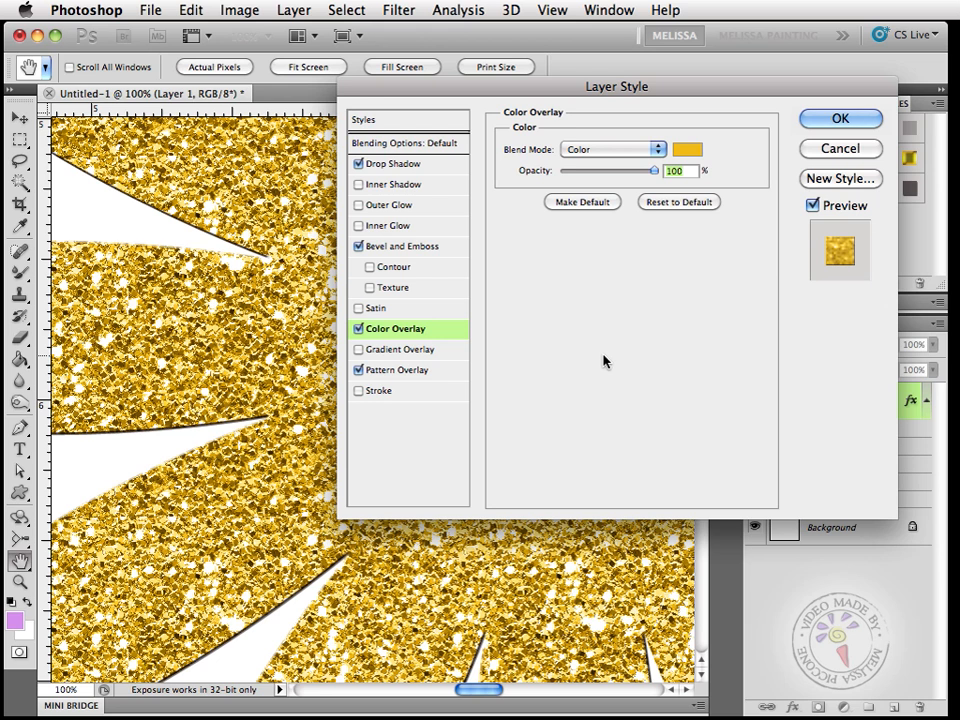
pyautogui.click(614, 149)
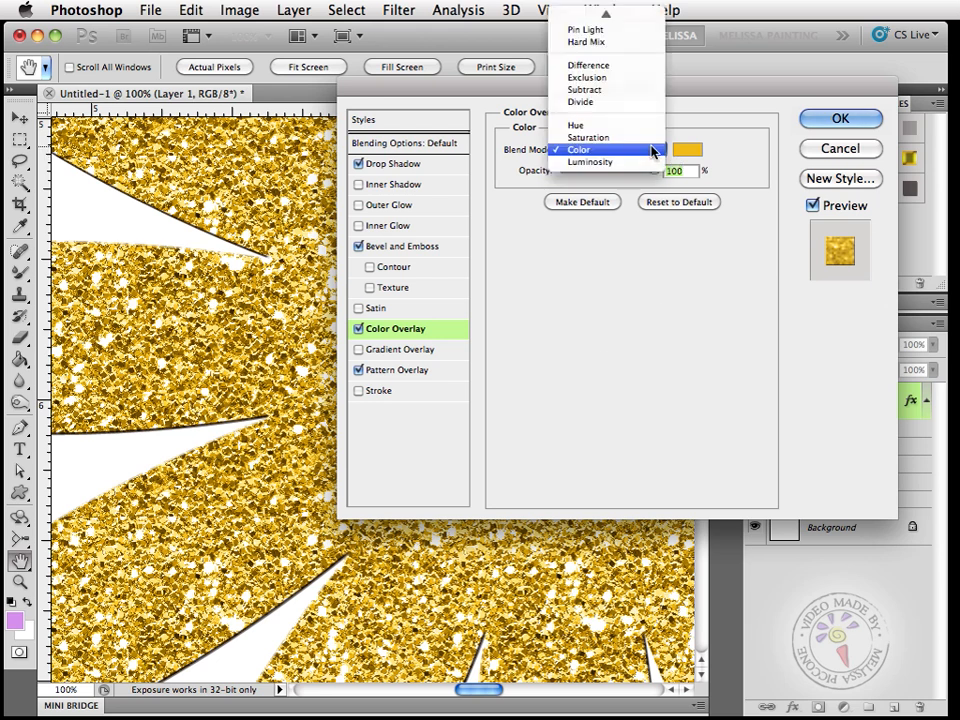
pyautogui.click(578, 149)
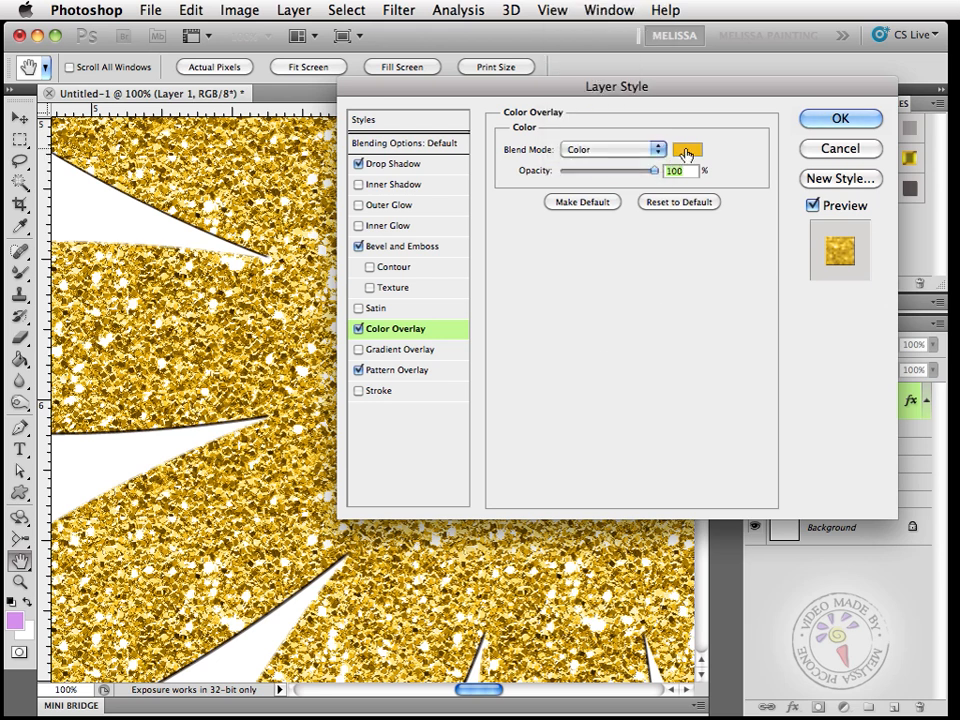
pyautogui.click(687, 149)
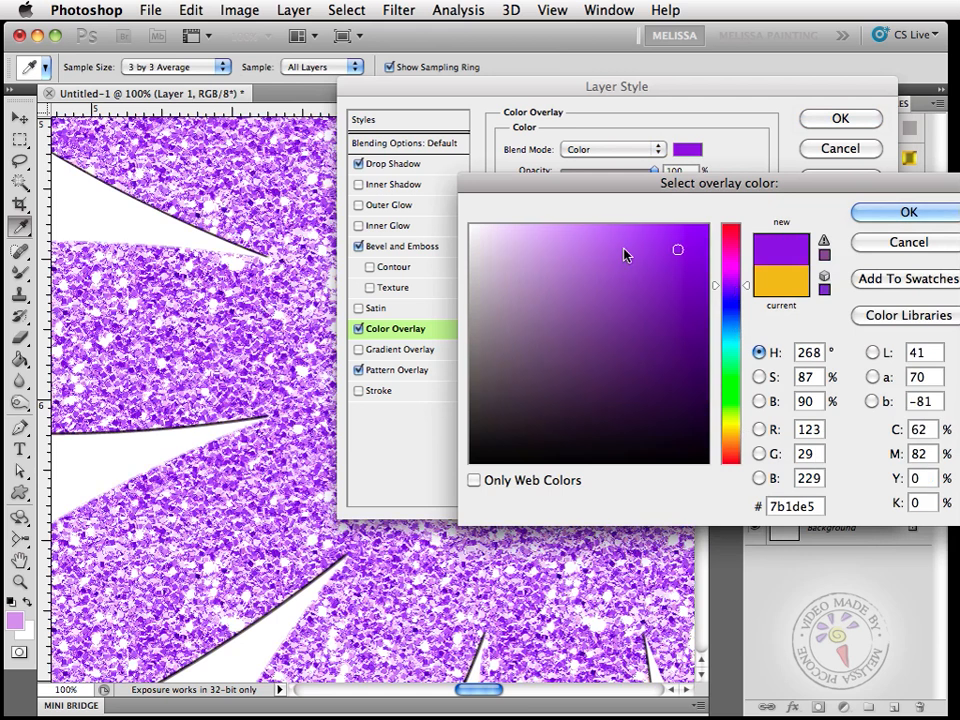
pyautogui.click(537, 230)
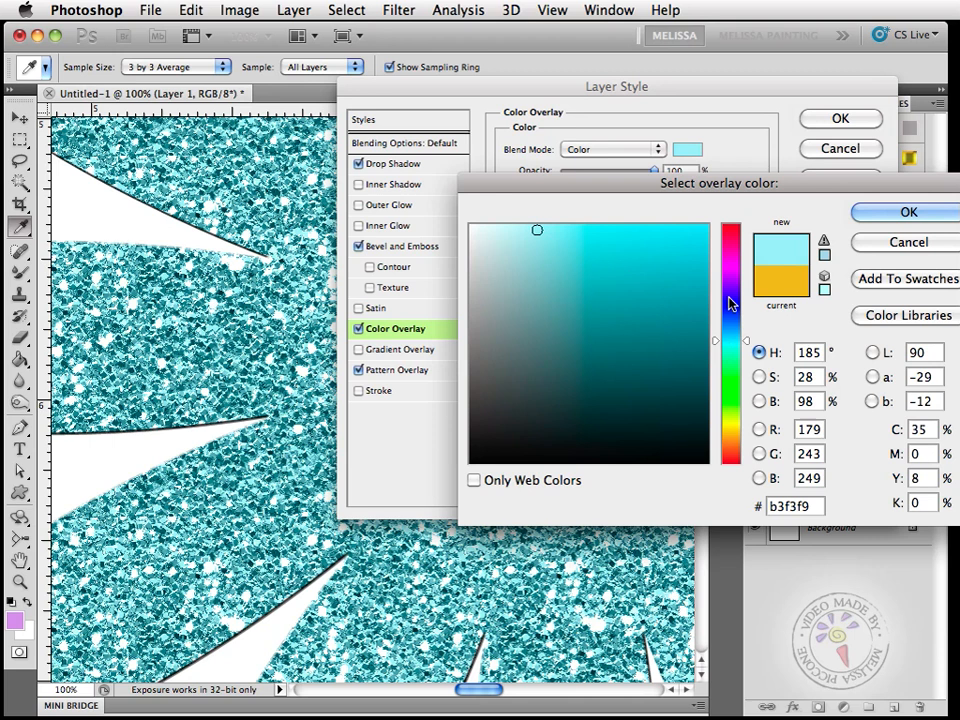
pyautogui.click(908, 212)
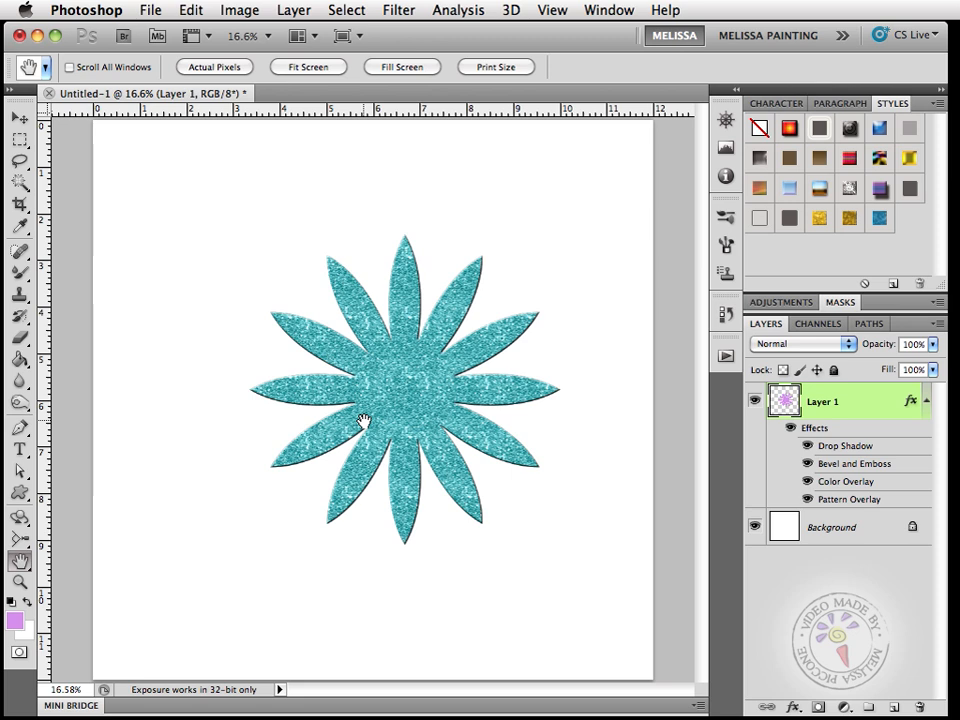
pyautogui.moveTo(848, 463)
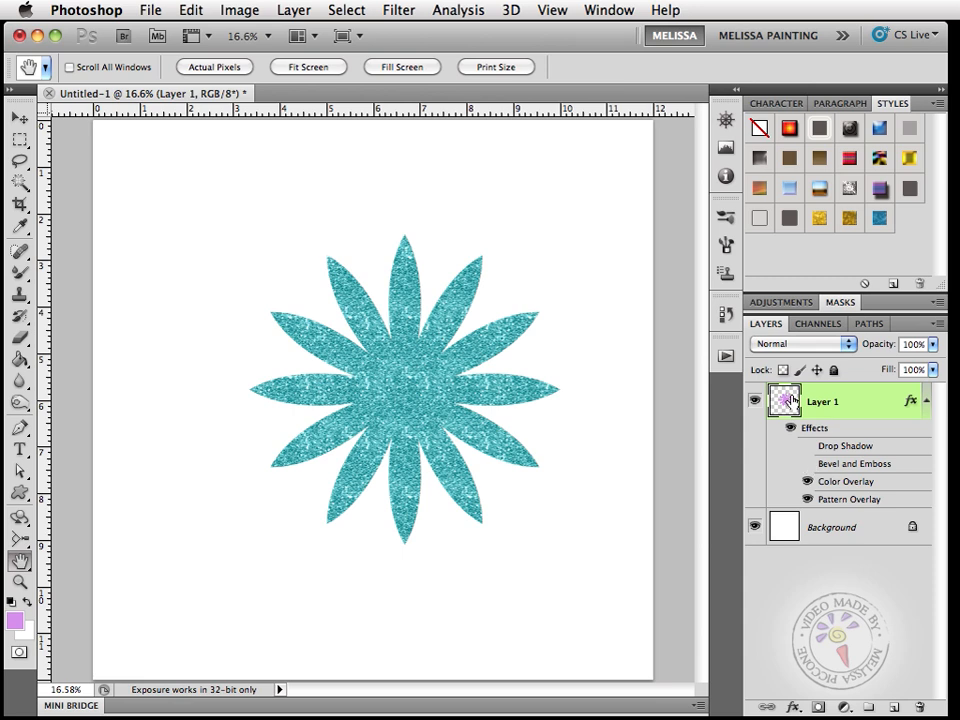
pyautogui.moveTo(785, 400)
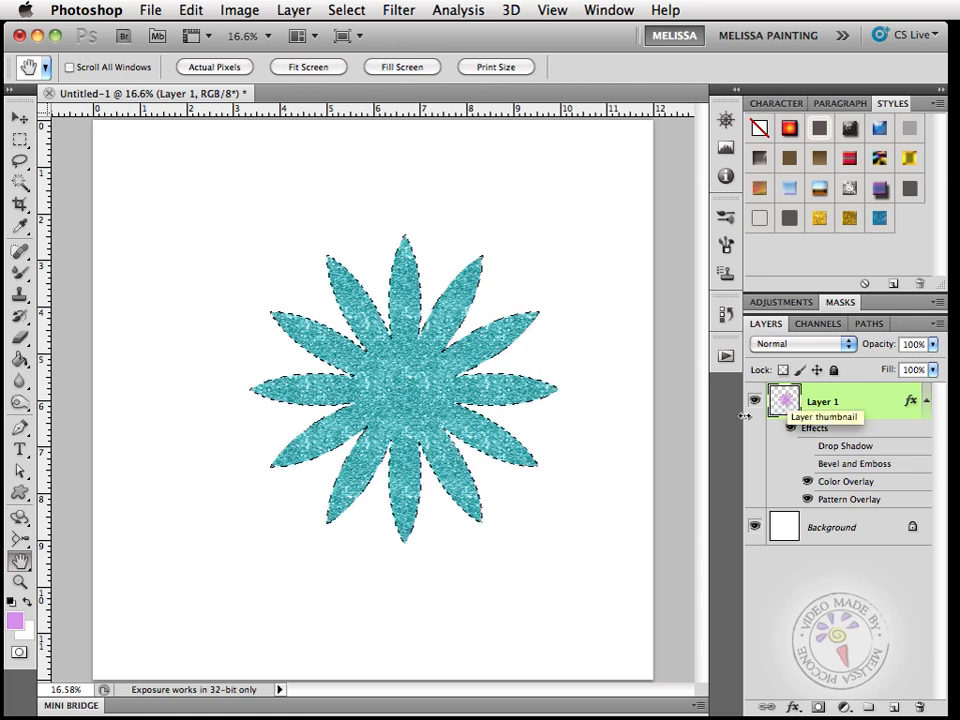
pyautogui.moveTo(355, 500)
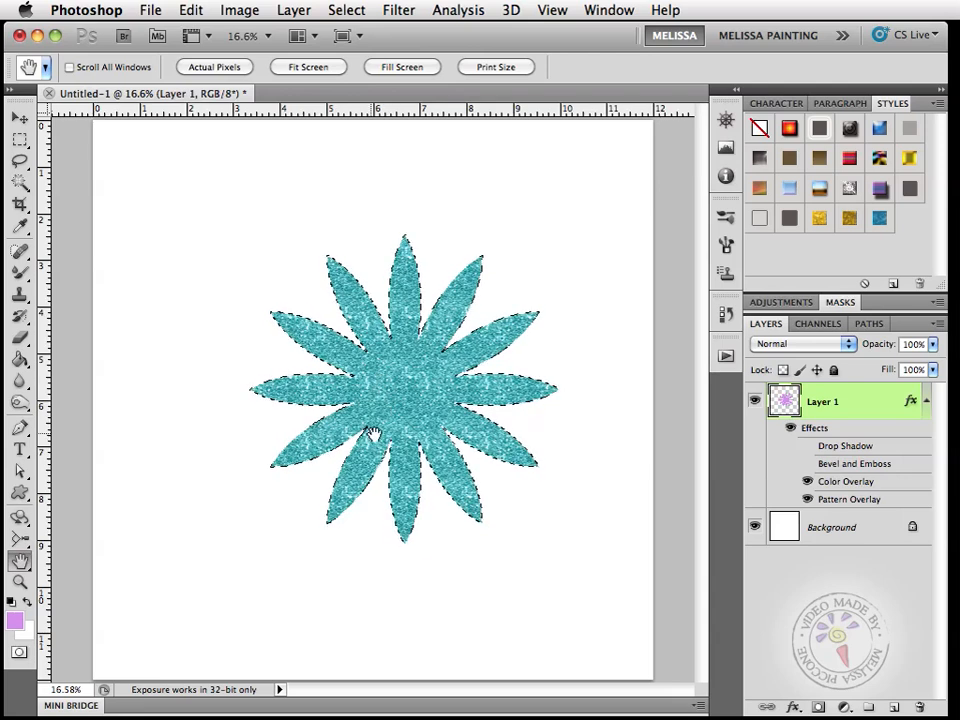
pyautogui.moveTo(407, 343)
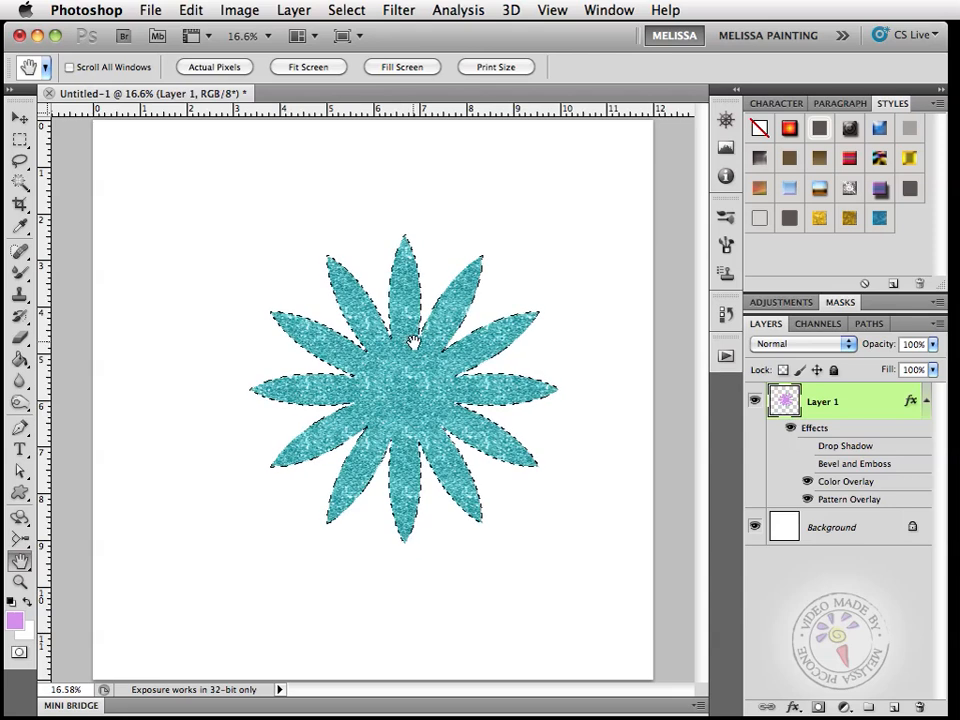
pyautogui.moveTo(83, 540)
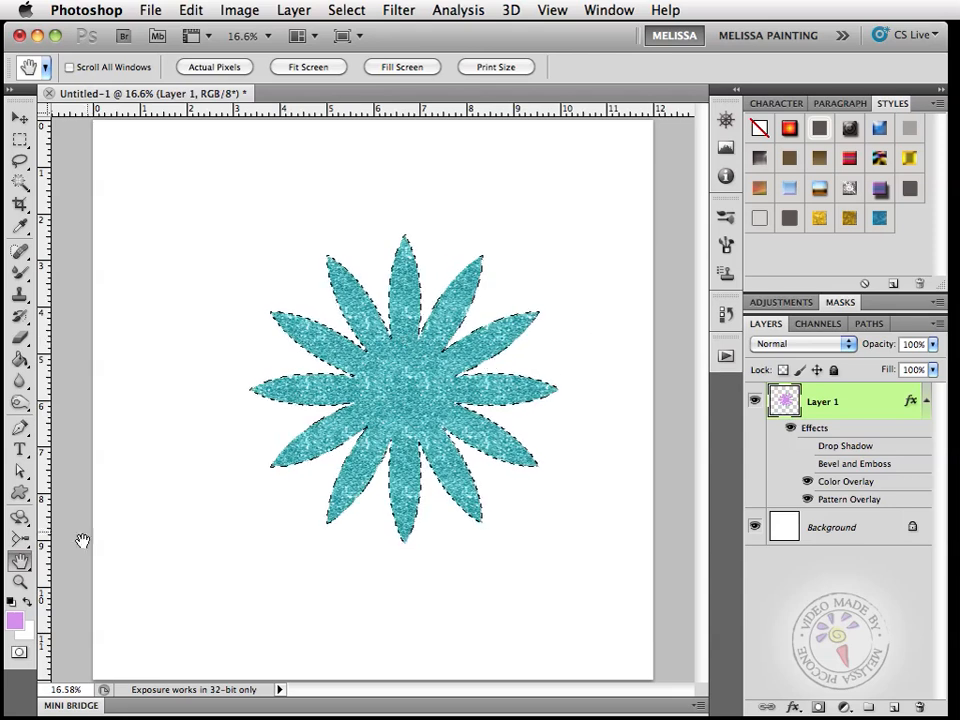
# Step: Contract the flower selection by 30 px and add a layer mask from it
pyautogui.click(346, 10)
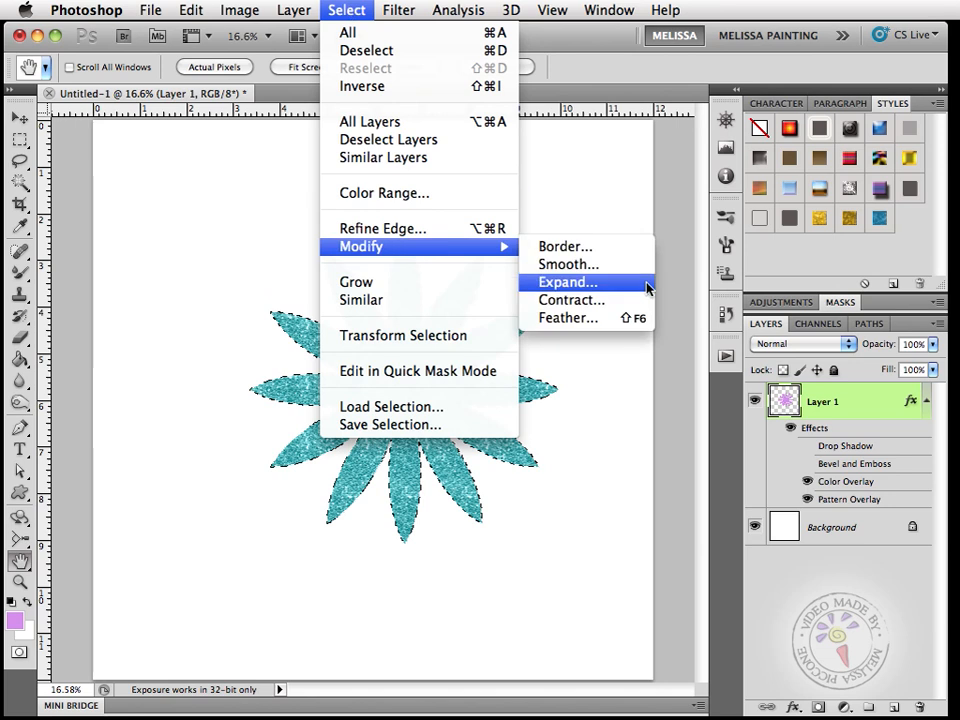
pyautogui.click(570, 299)
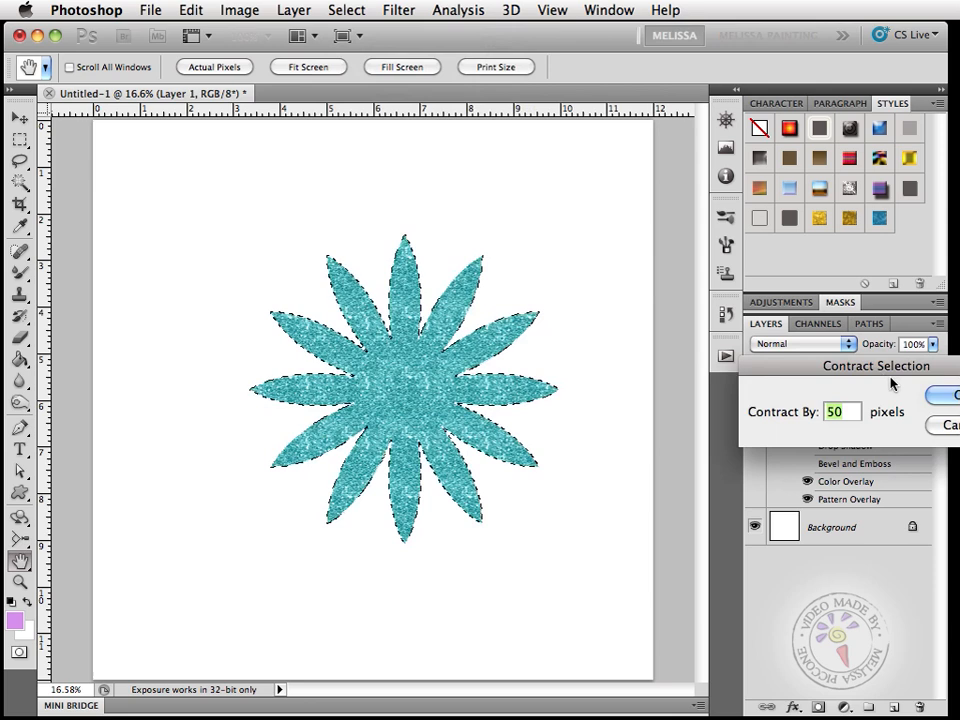
pyautogui.write('30')
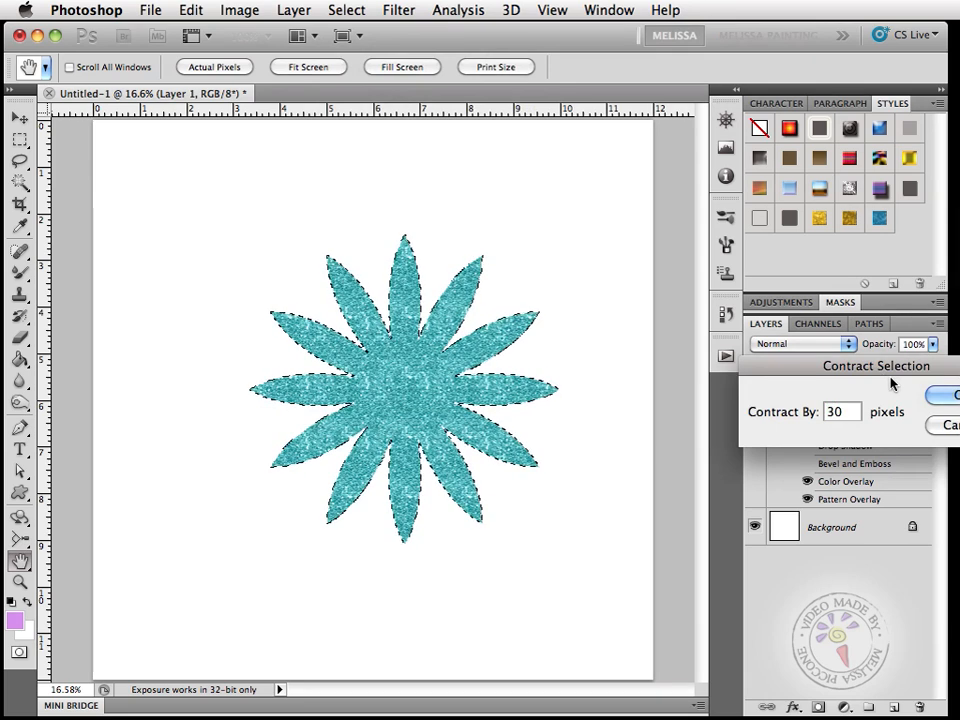
pyautogui.click(943, 394)
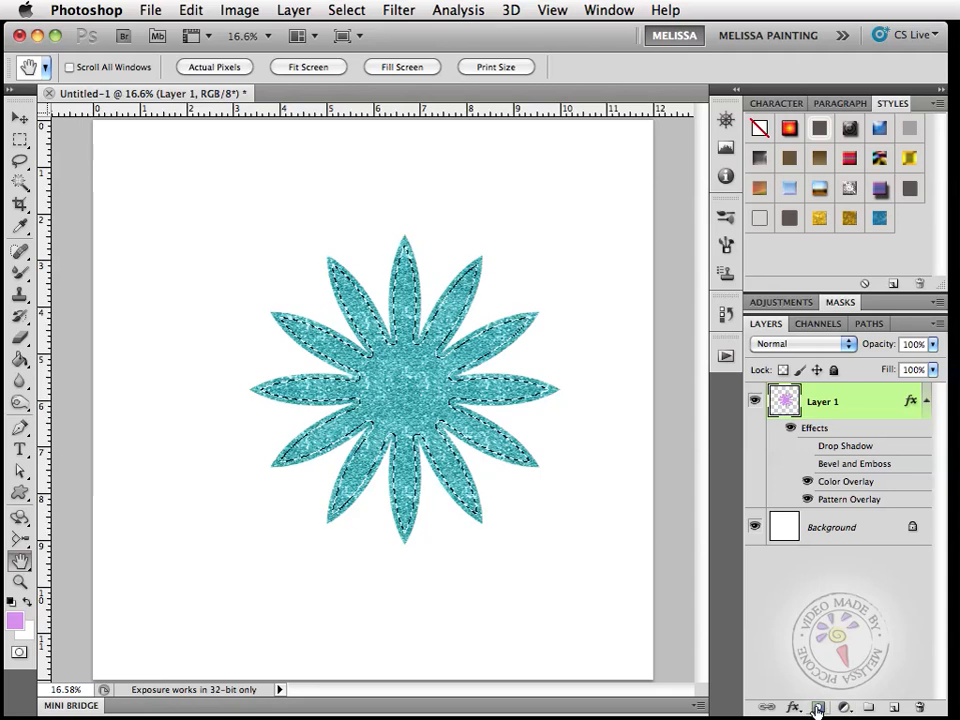
pyautogui.click(817, 708)
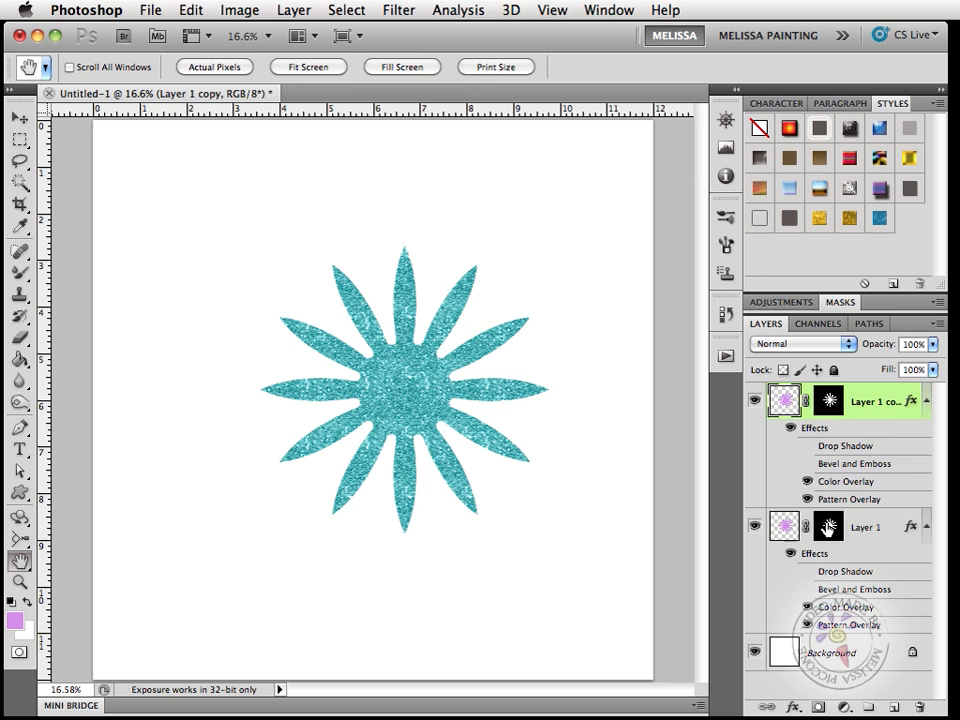
pyautogui.moveTo(828, 526)
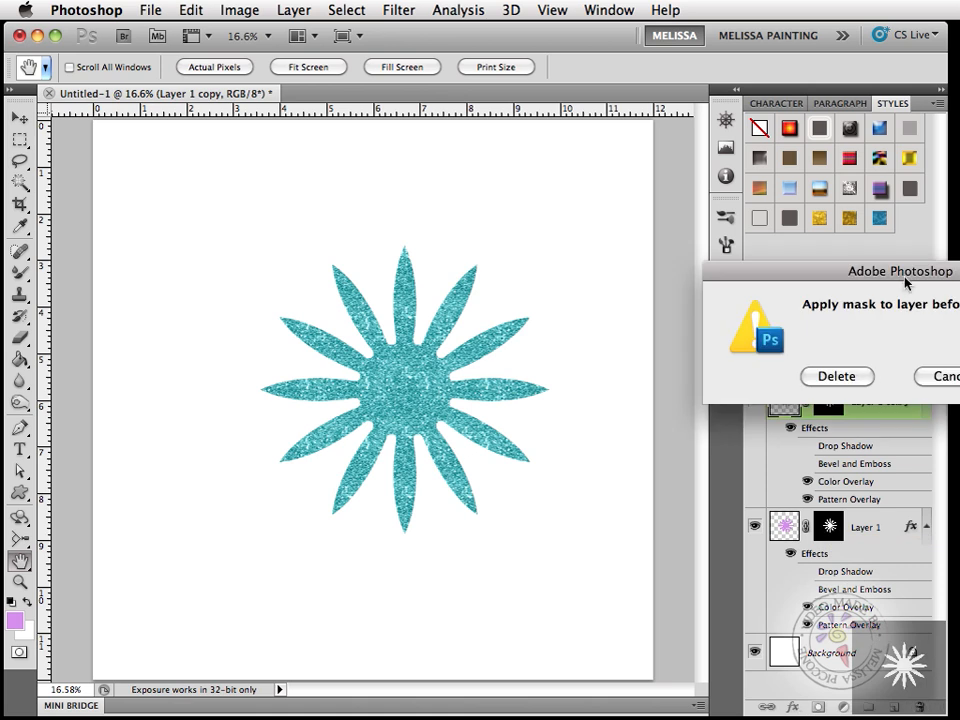
# Step: Delete the original flower layer's mask, leaving a lilac rim around the glitter copy
pyautogui.click(836, 376)
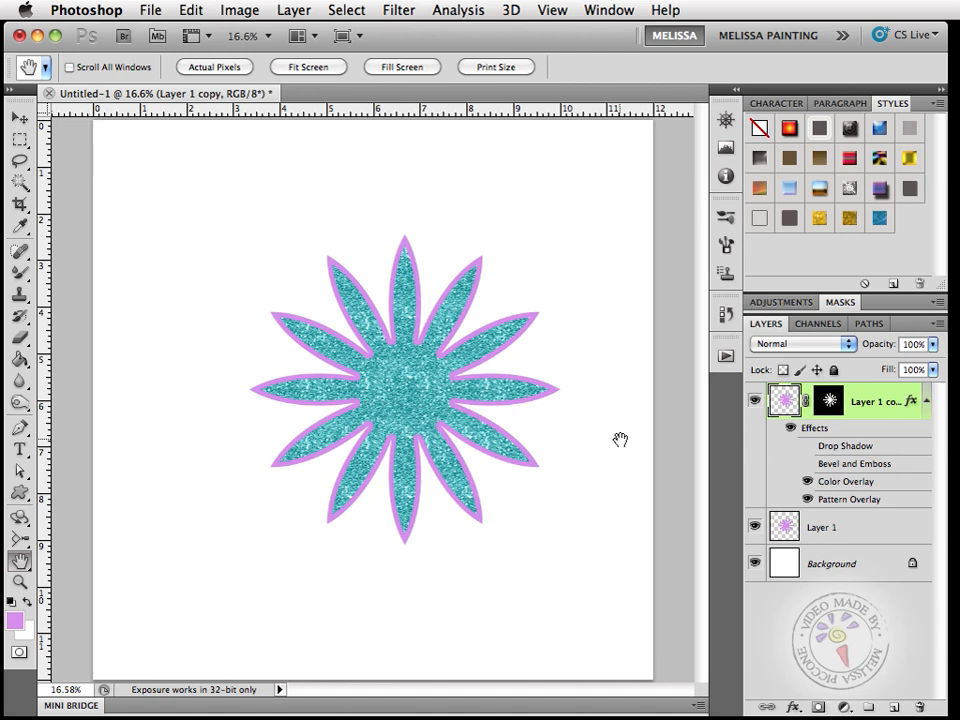
pyautogui.moveTo(500, 410)
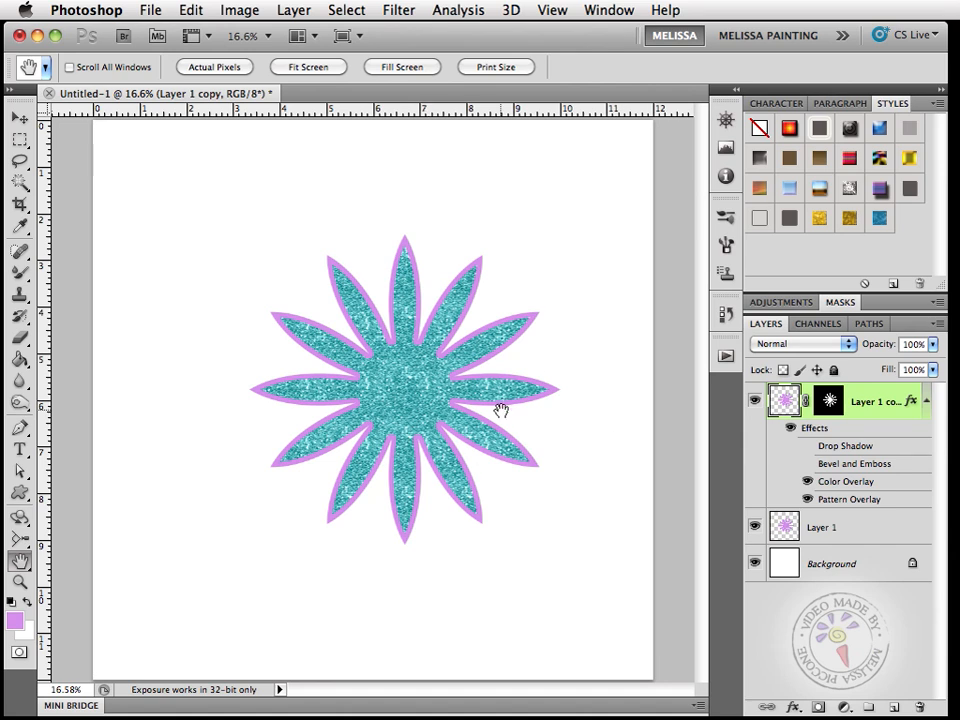
pyautogui.moveTo(440, 395)
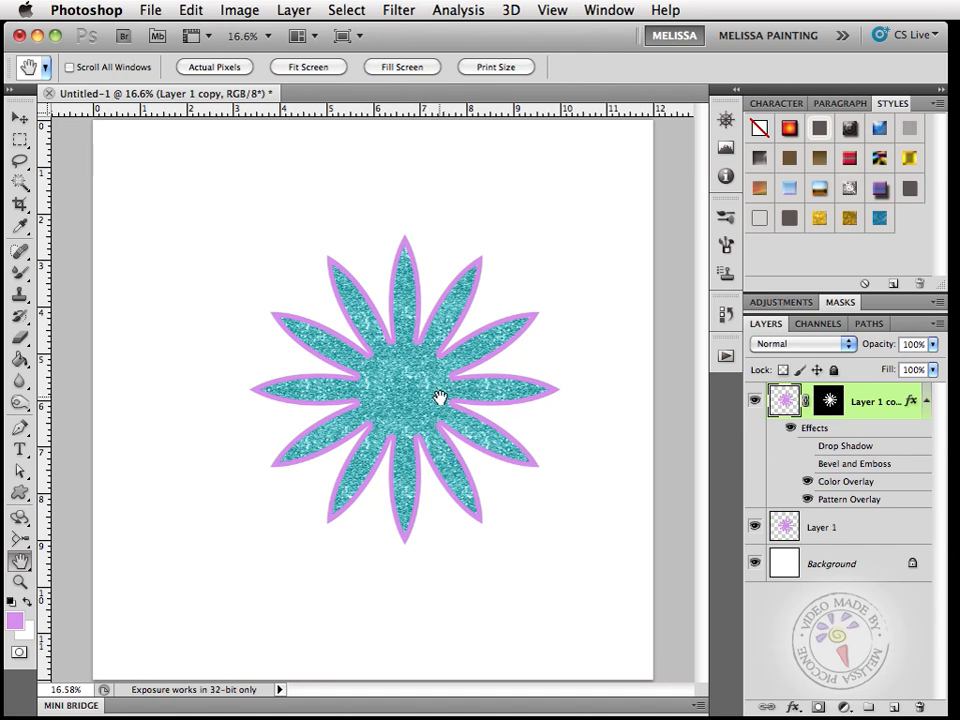
pyautogui.moveTo(825, 420)
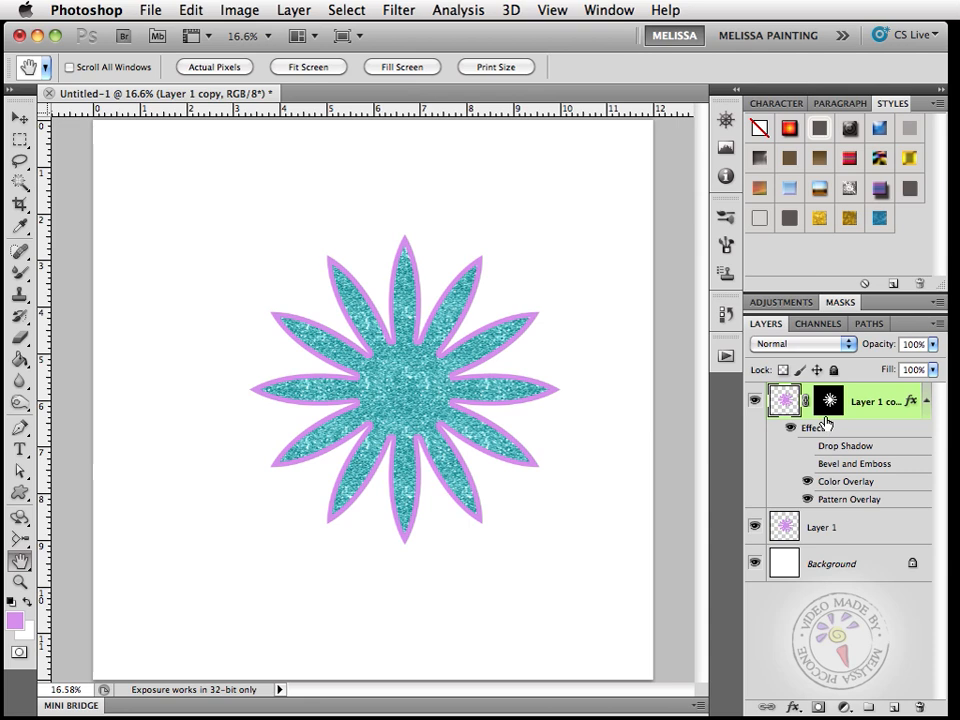
pyautogui.moveTo(820, 424)
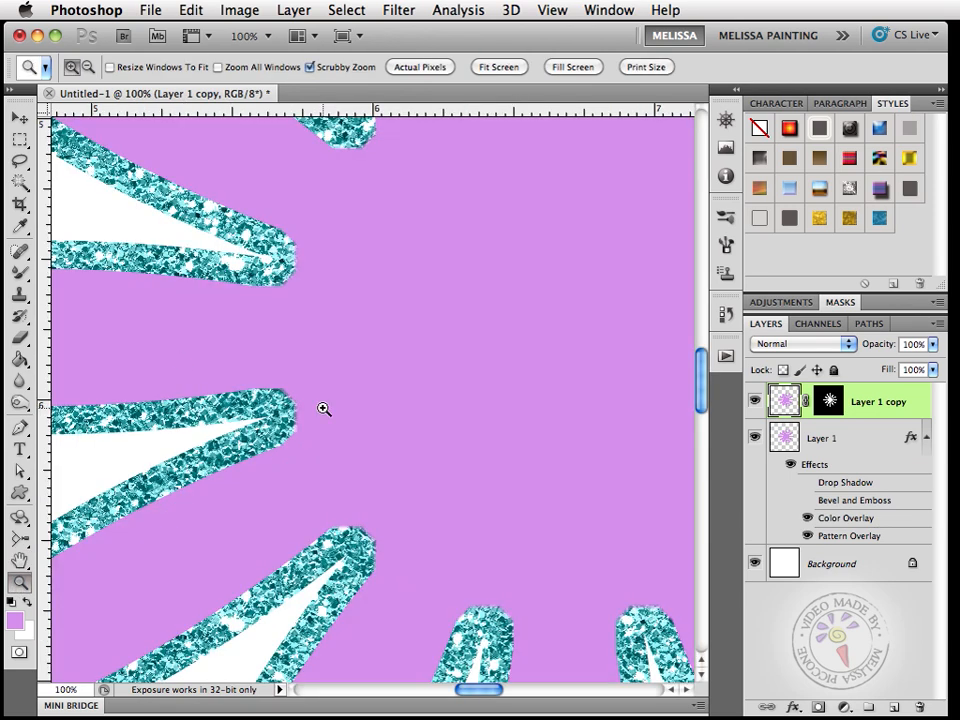
pyautogui.moveTo(293, 475)
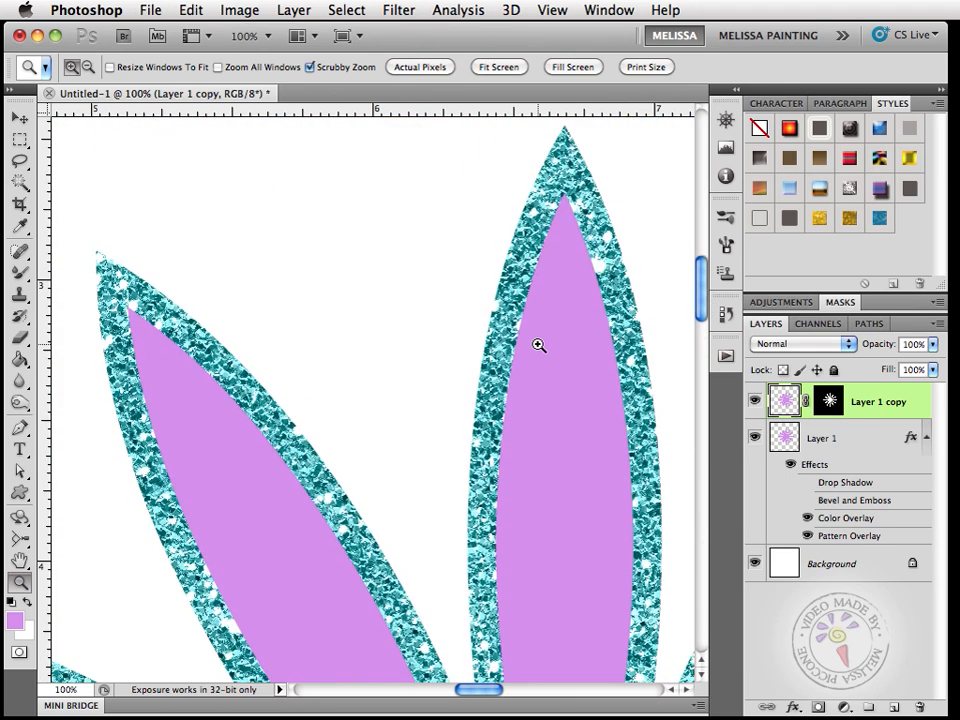
pyautogui.moveTo(493, 416)
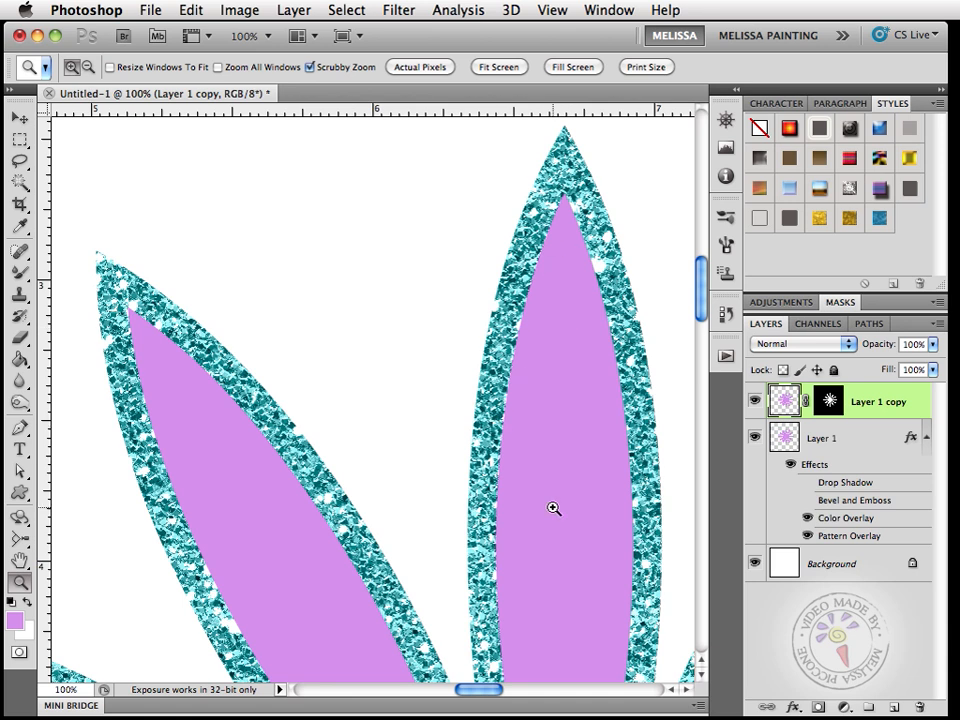
pyautogui.moveTo(285, 414)
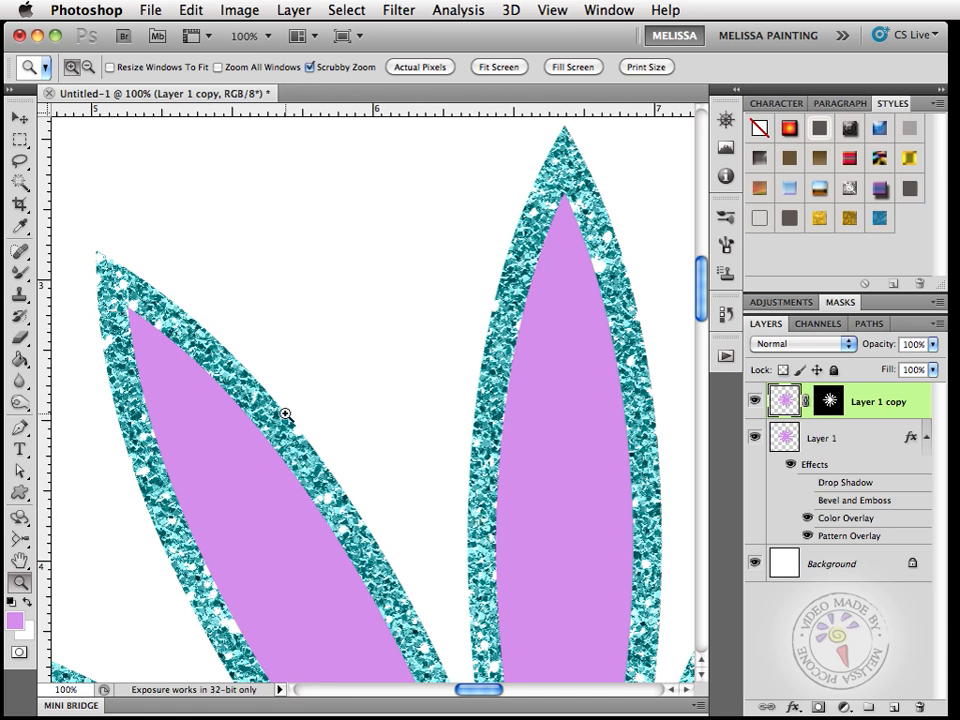
pyautogui.moveTo(97, 475)
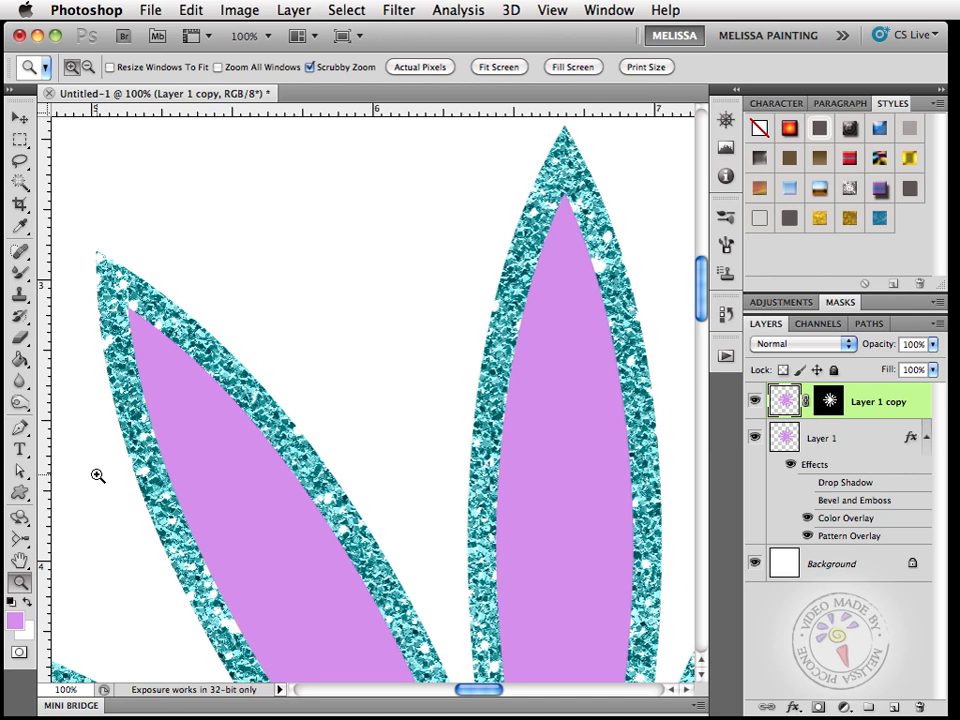
pyautogui.moveTo(112, 417)
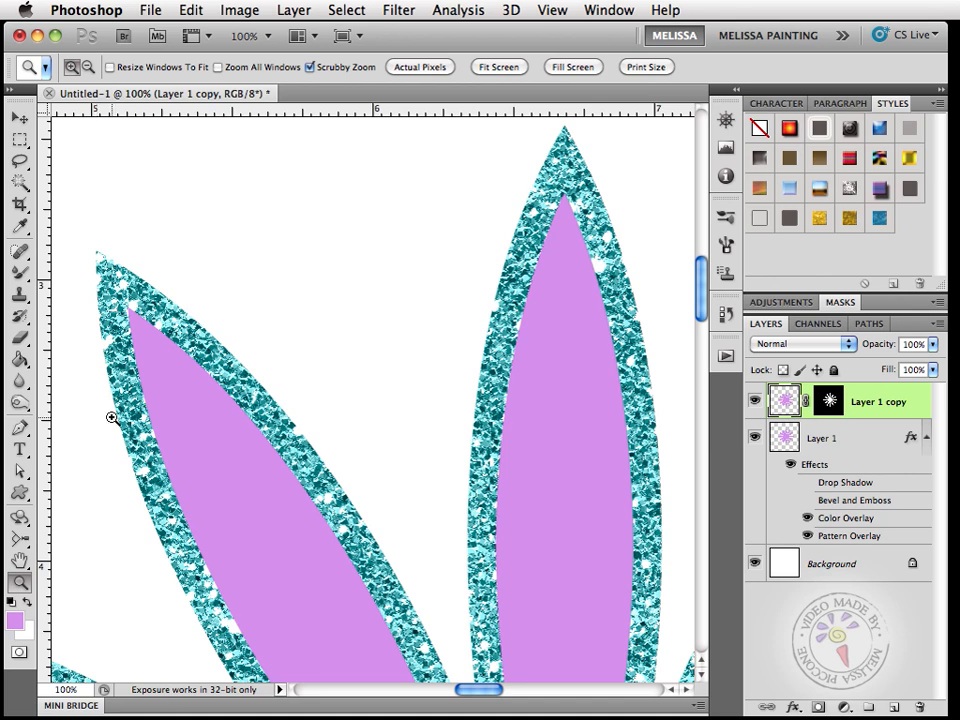
pyautogui.moveTo(369, 568)
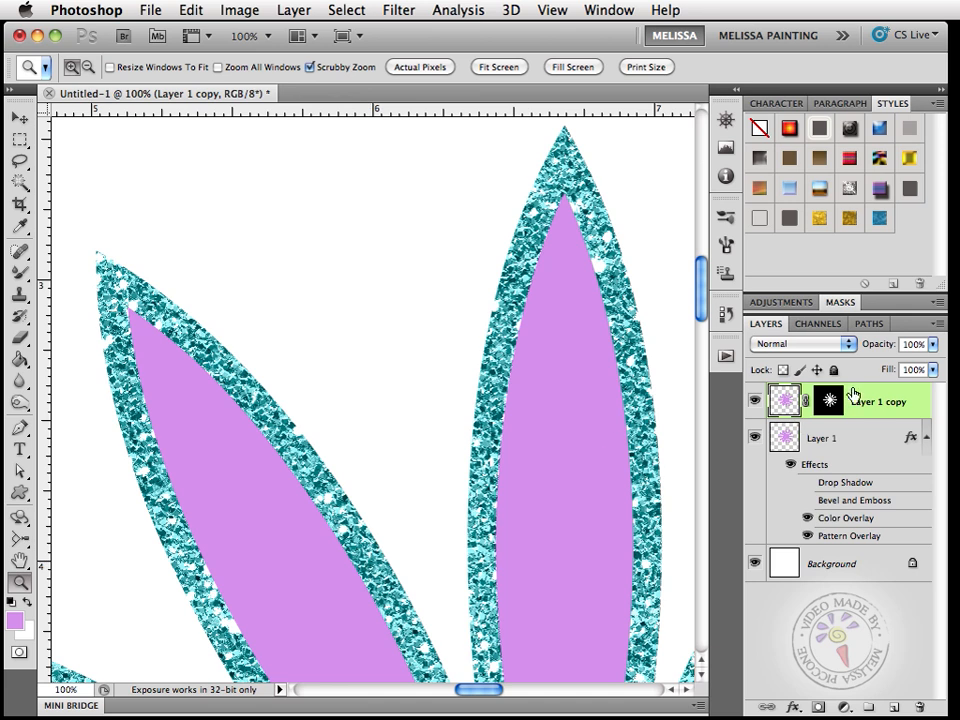
# Step: Select the flower copy's layer mask thumbnail for editing
pyautogui.click(828, 400)
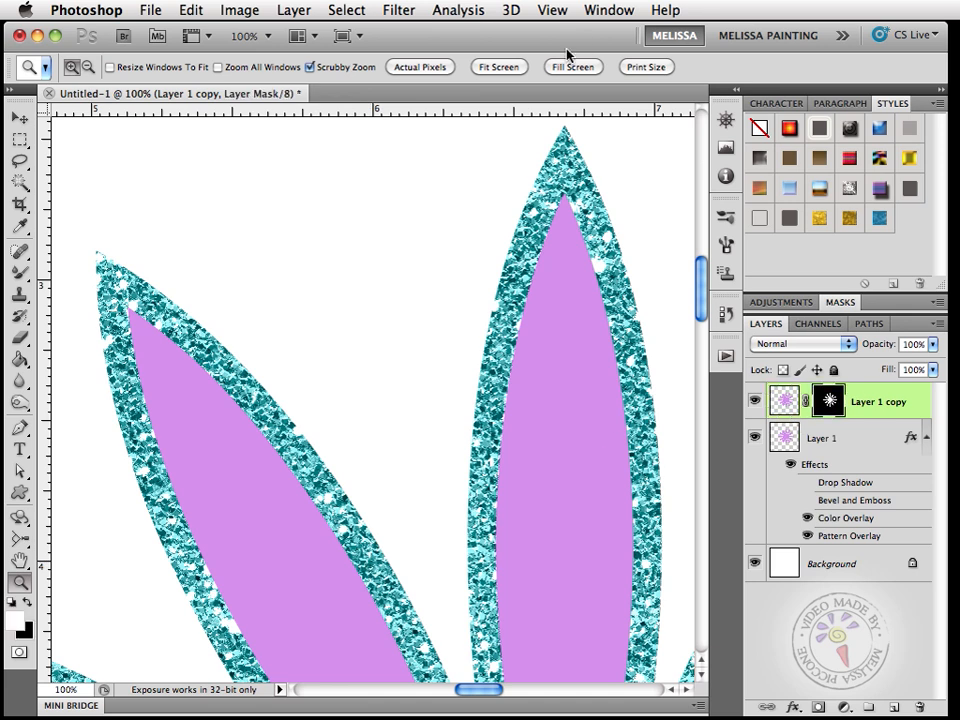
# Step: Apply Ocean Ripple with size 8 and magnitude 9 to the copy's mask
pyautogui.click(398, 9)
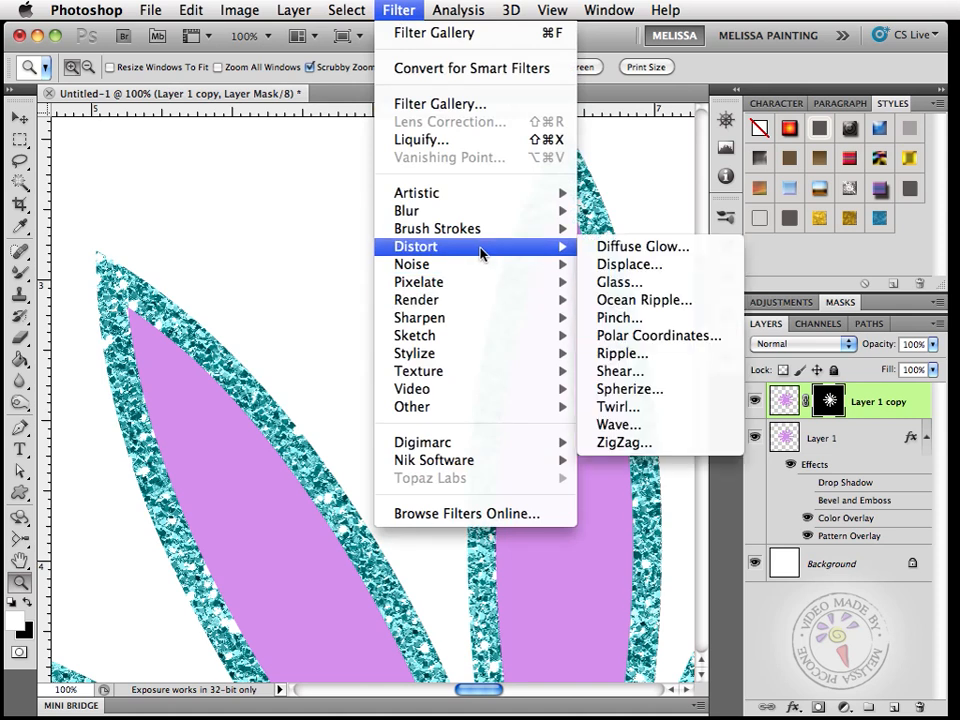
pyautogui.moveTo(628, 389)
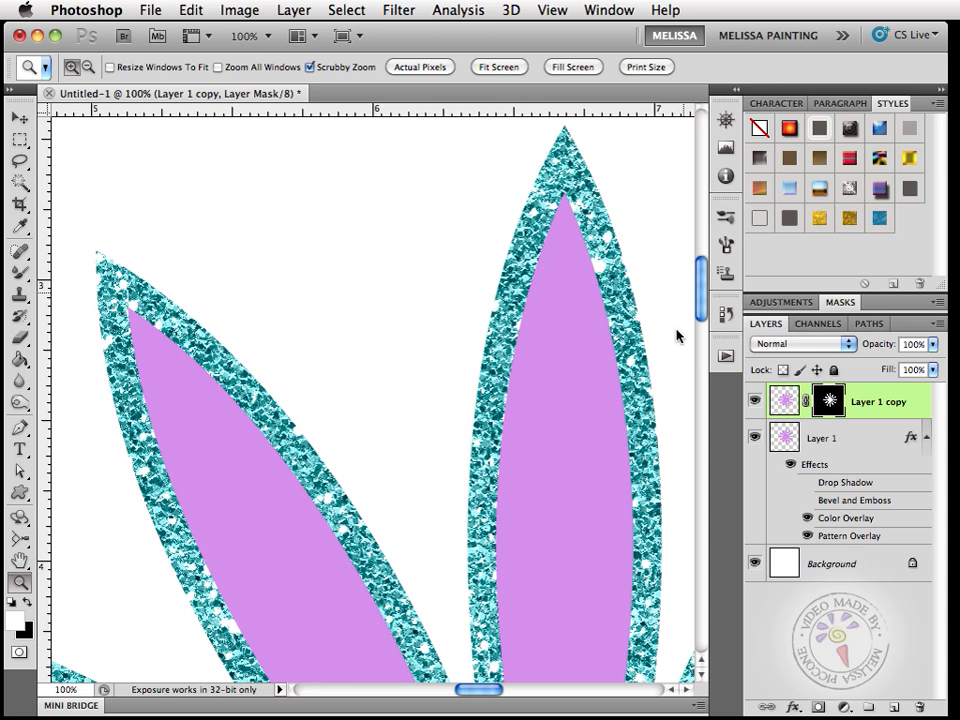
pyautogui.moveTo(675, 338)
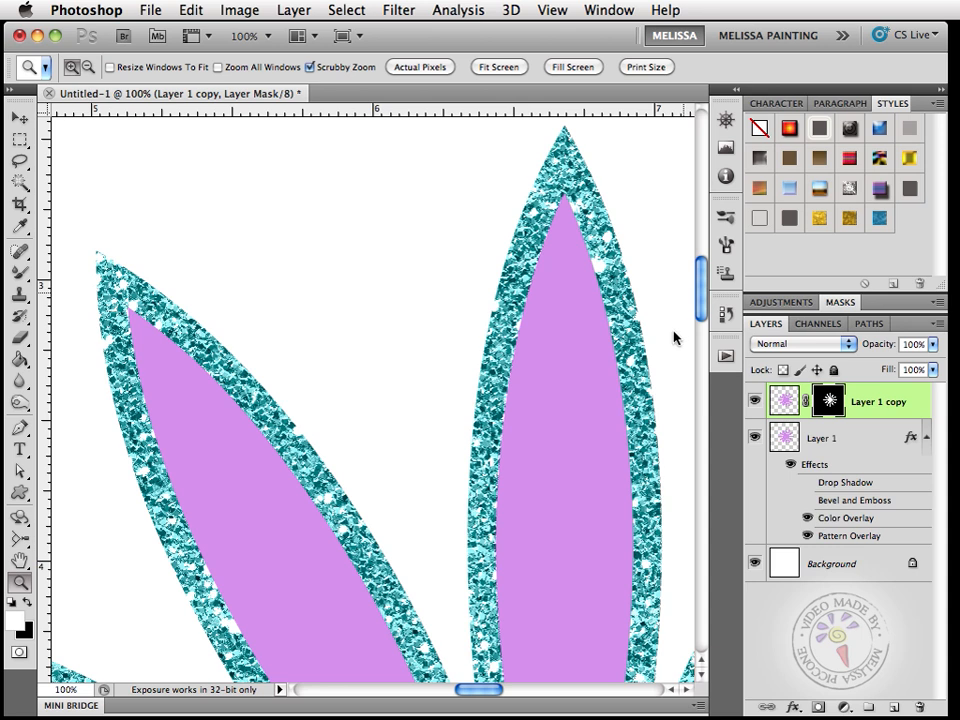
pyautogui.moveTo(648, 333)
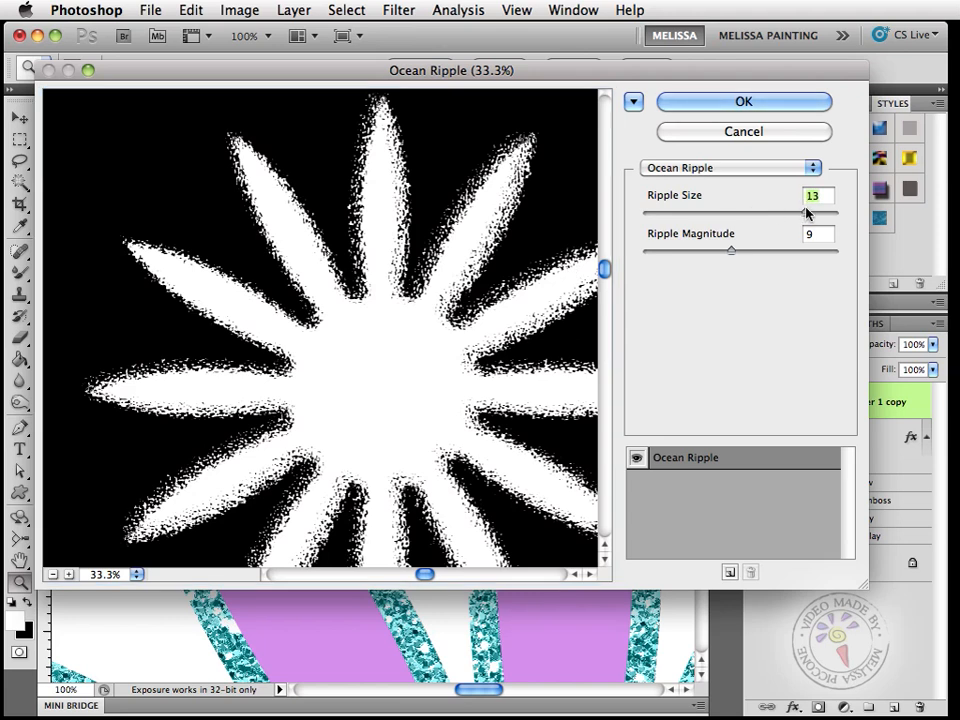
pyautogui.moveTo(808, 213); pyautogui.dragTo(768, 213)
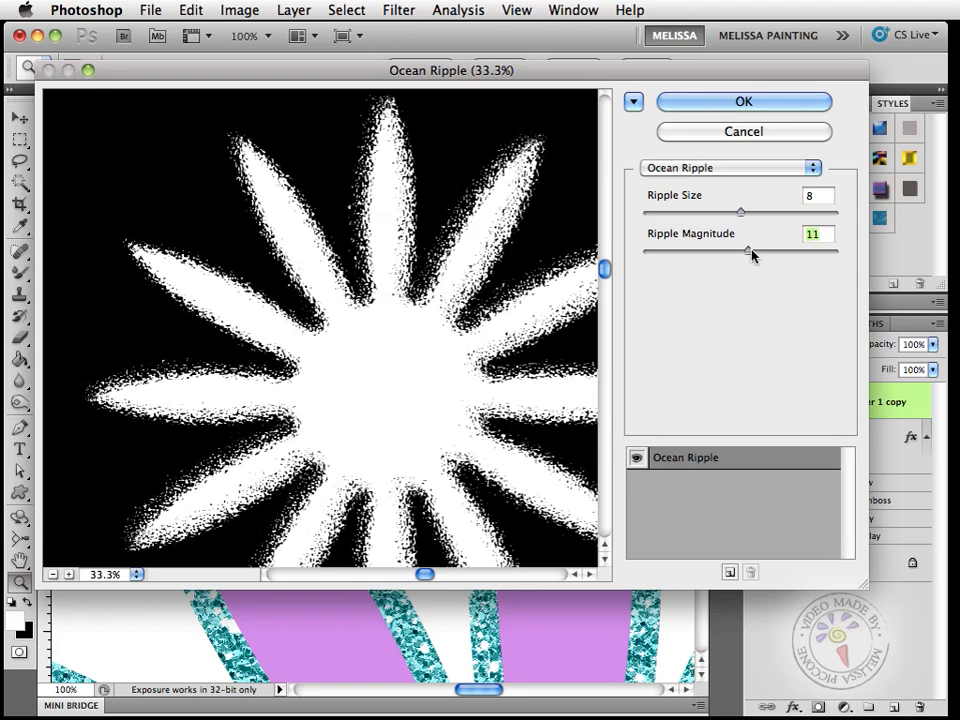
pyautogui.moveTo(750, 251)
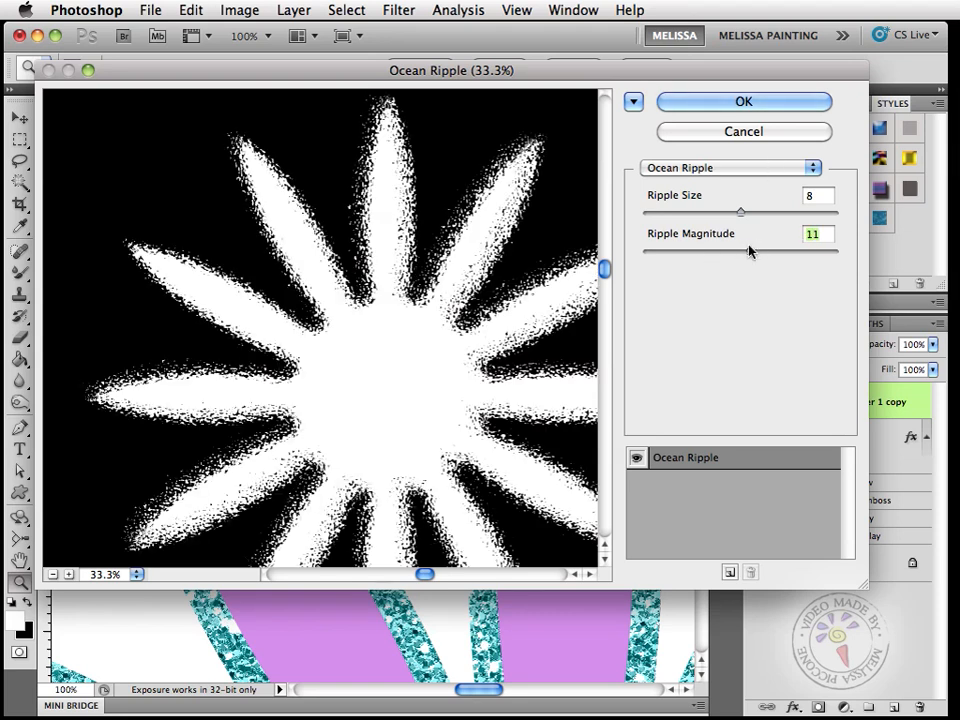
pyautogui.moveTo(745, 252); pyautogui.dragTo(728, 252)
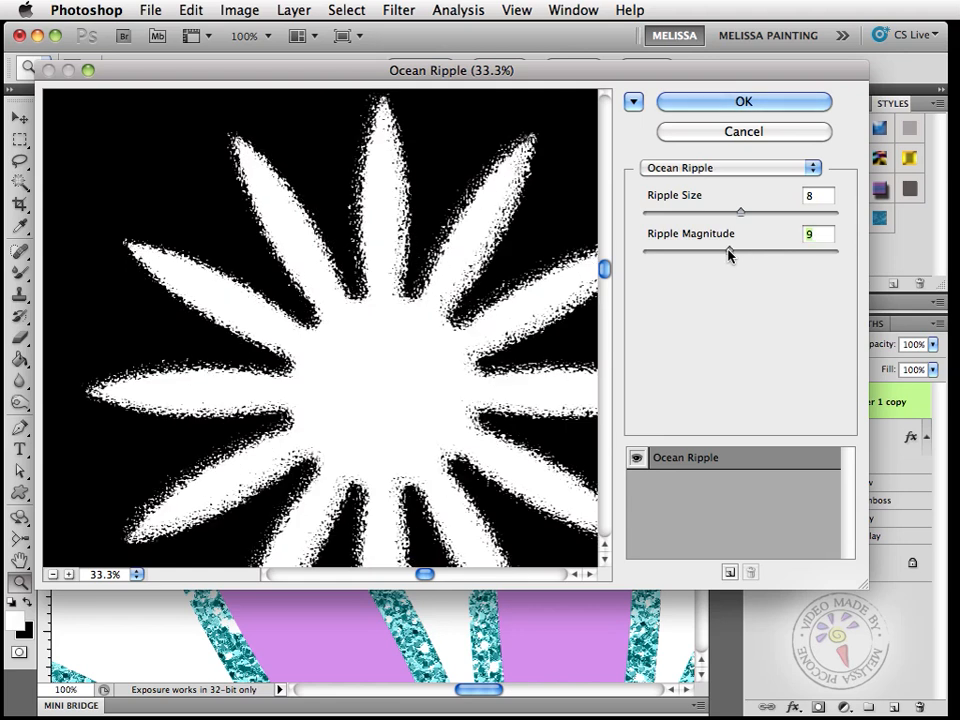
pyautogui.click(743, 101)
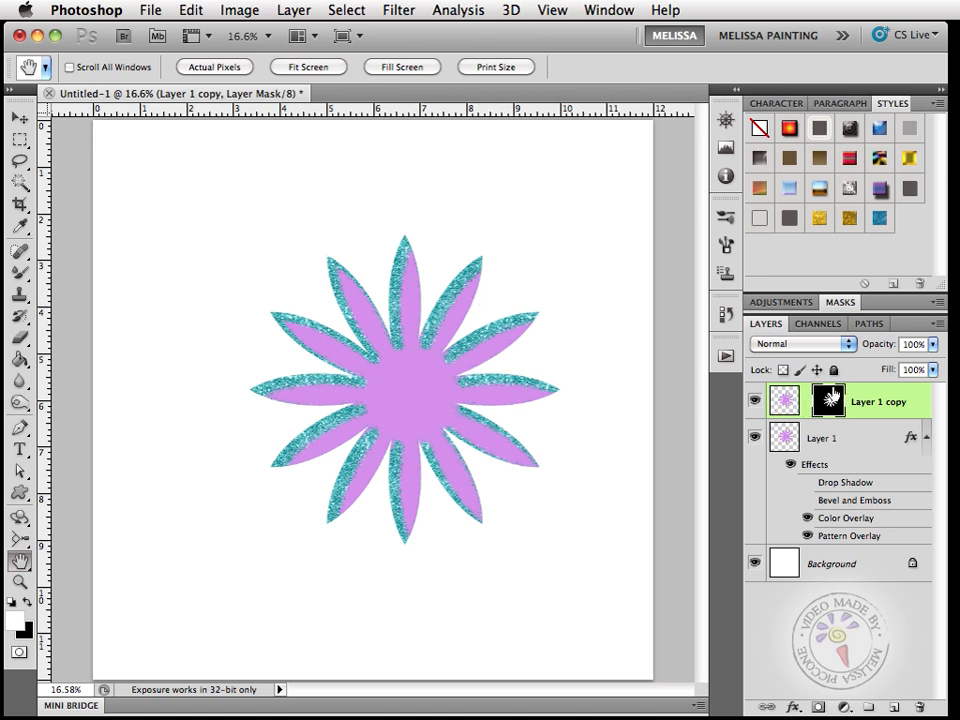
# Step: Select the copy's mask and inspect the rippled teal glitter rims on every petal
pyautogui.click(20, 118)
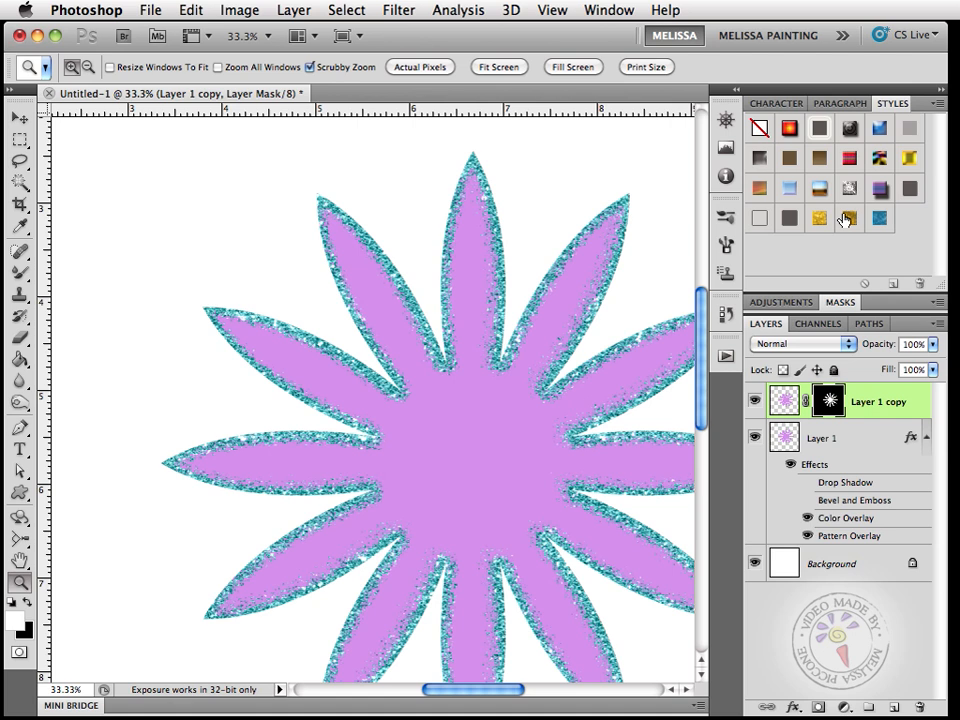
pyautogui.moveTo(847, 218)
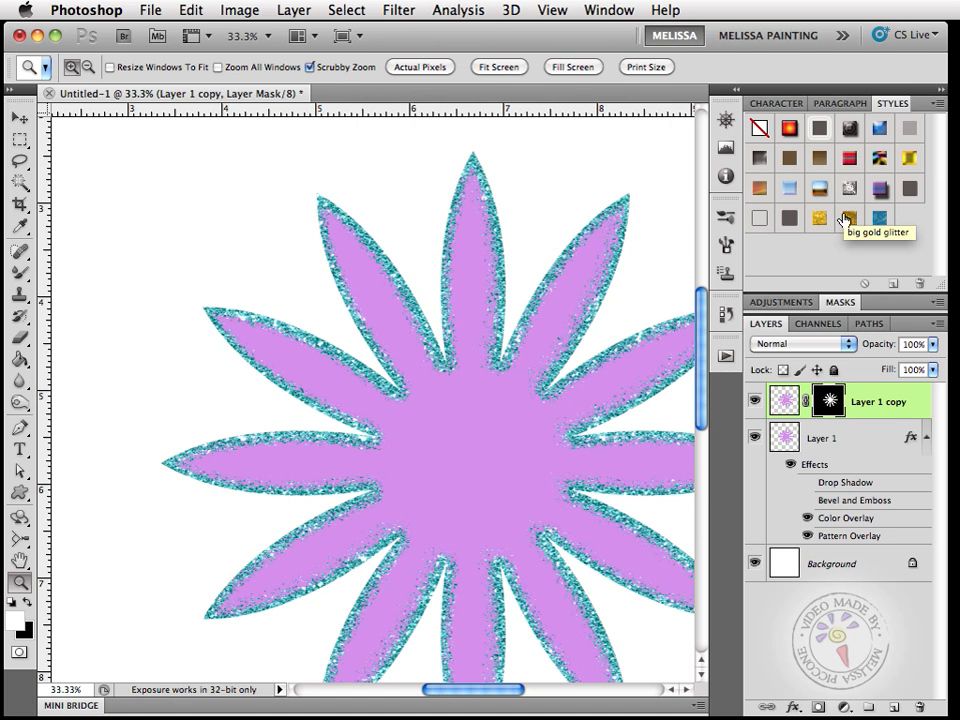
pyautogui.moveTo(602, 372)
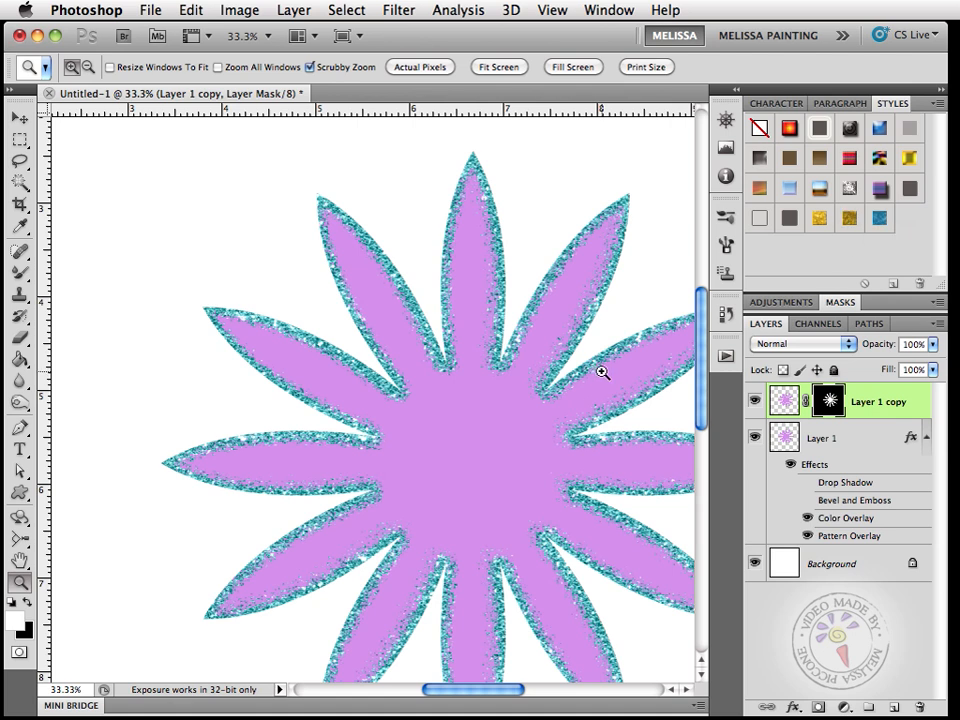
pyautogui.moveTo(391, 451)
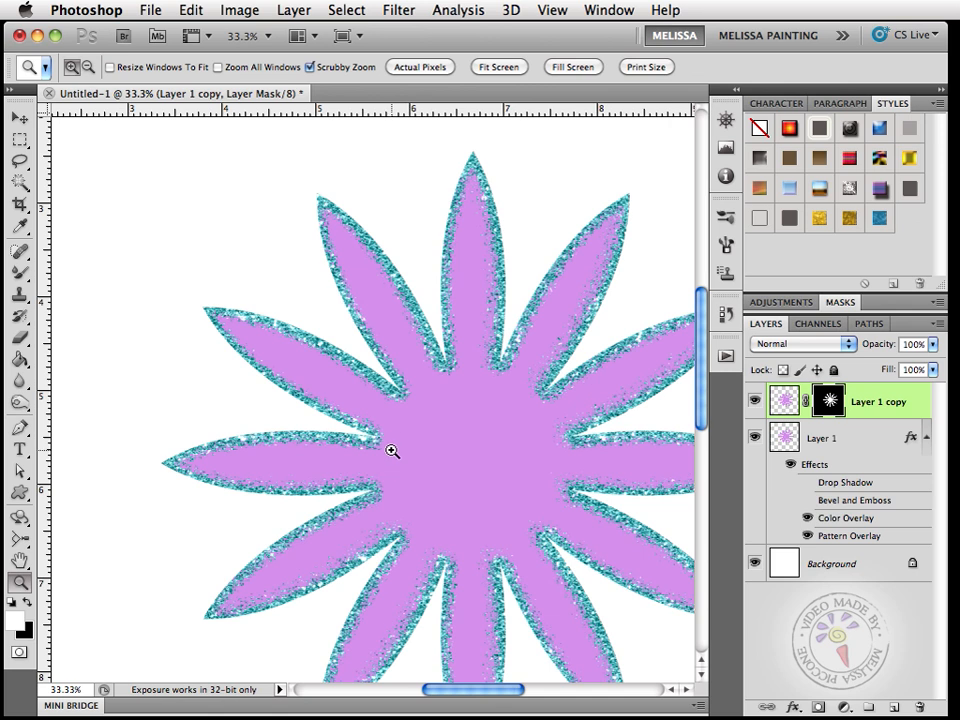
pyautogui.moveTo(293, 335)
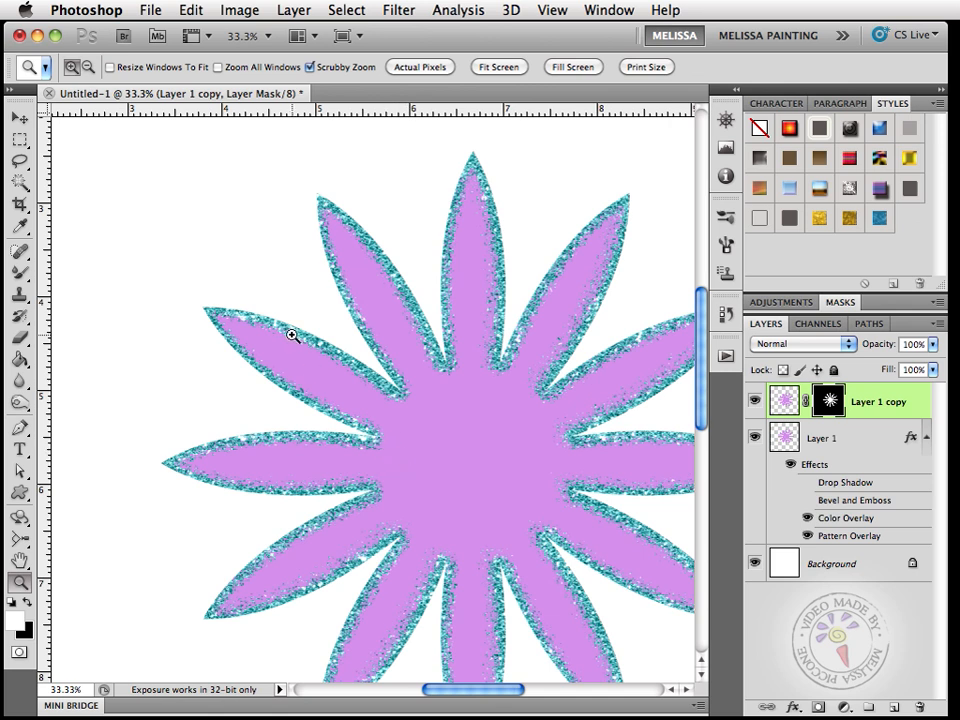